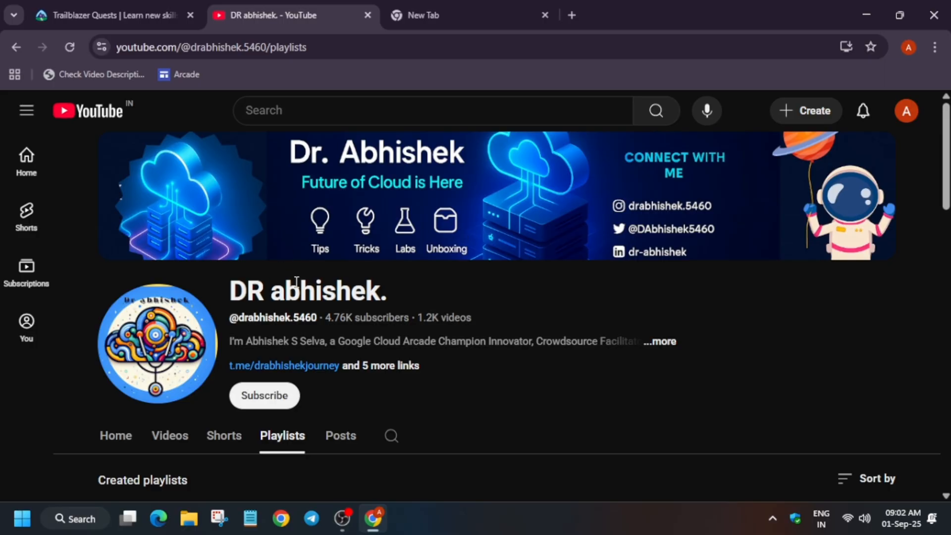
pyautogui.moveTo(108, 15)
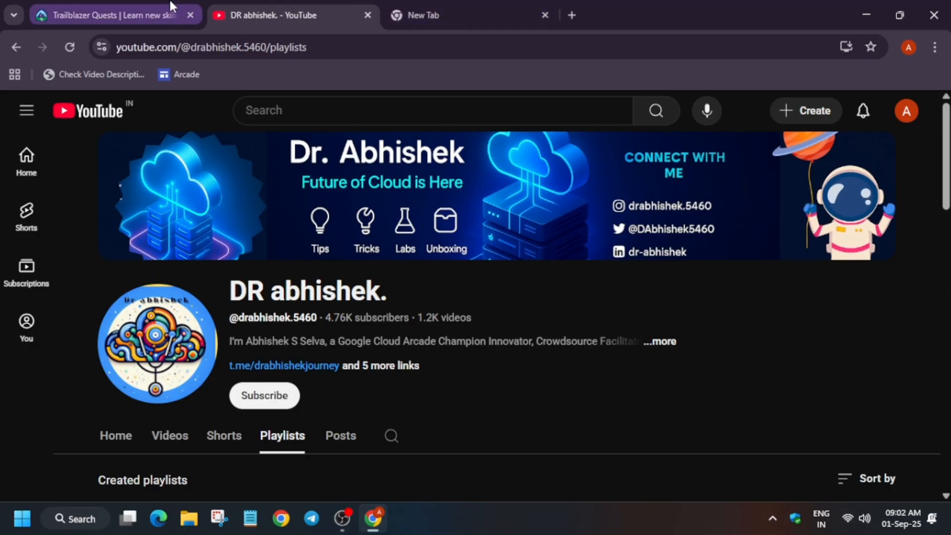
# Step: Go to the Trailblazer Quests page and scroll to the Join the Learning Adventure section
pyautogui.click(109, 15)
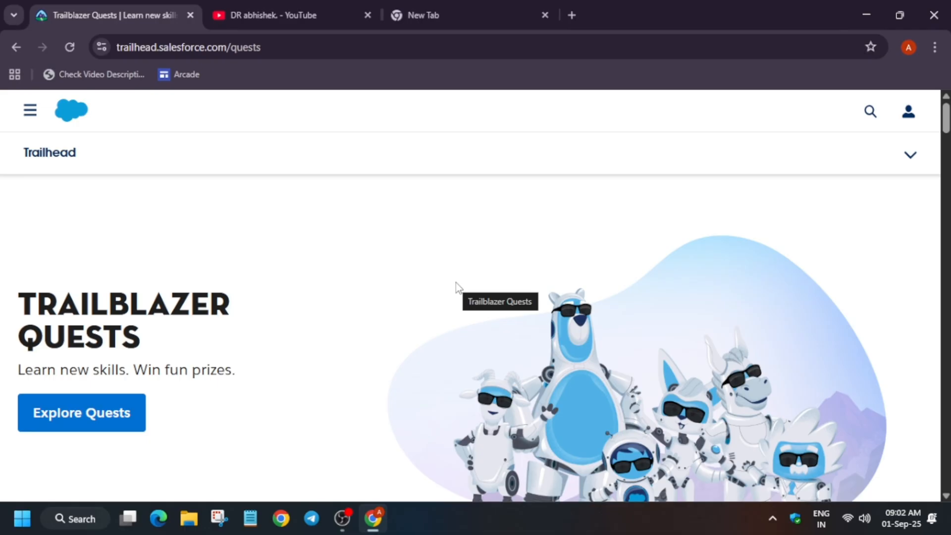
pyautogui.scroll(-3)
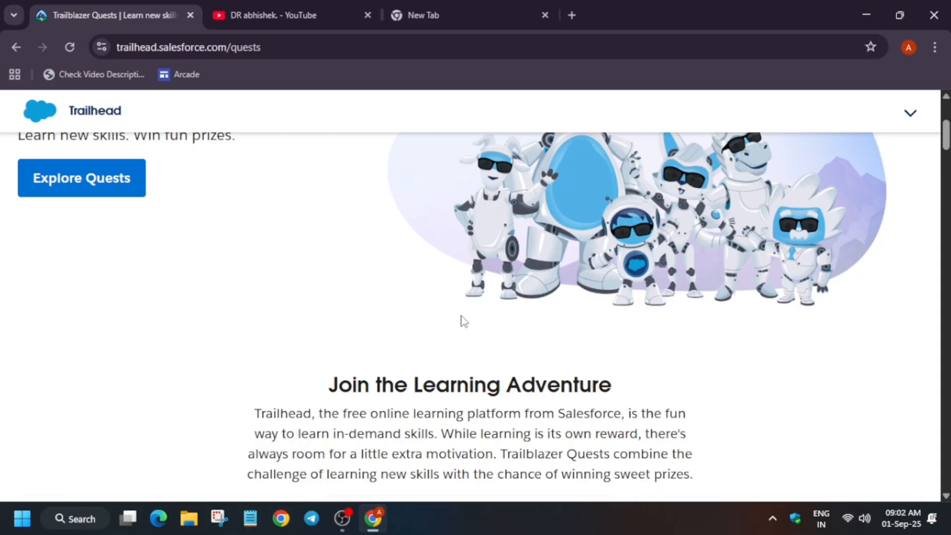
pyautogui.moveTo(462, 321)
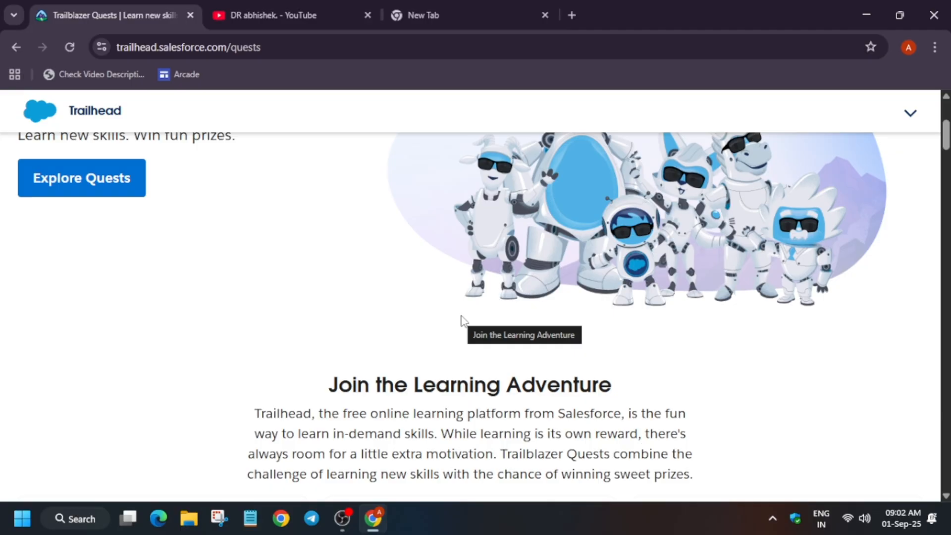
pyautogui.scroll(-3)
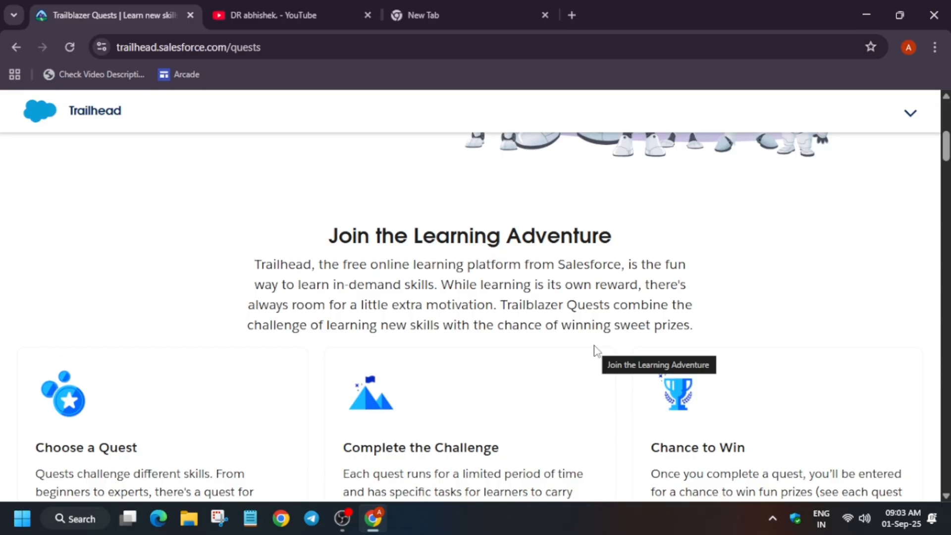
pyautogui.scroll(-3)
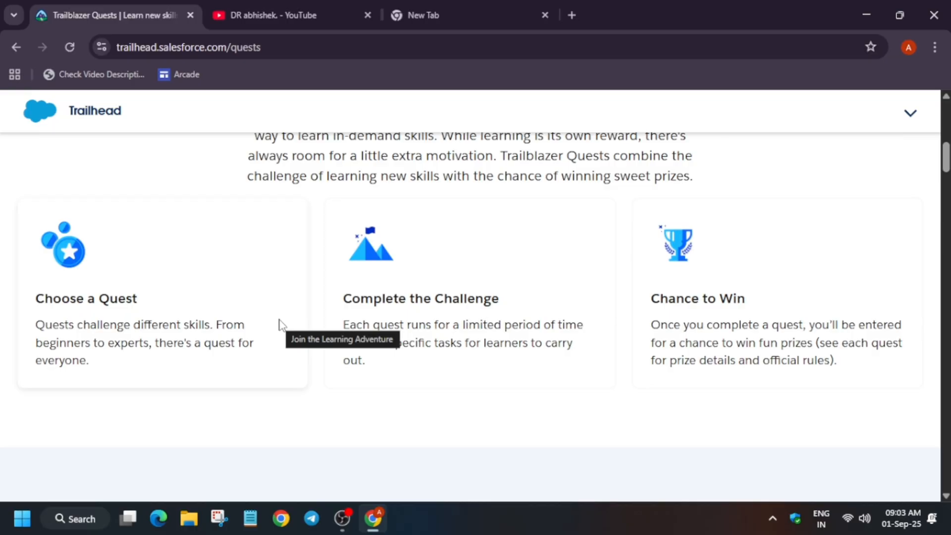
pyautogui.moveTo(259, 281)
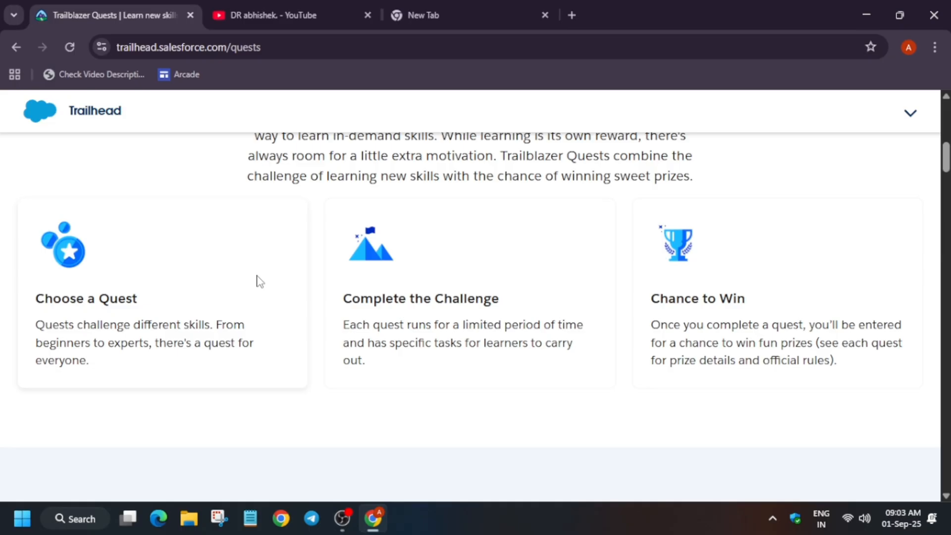
# Step: Scroll to Unlock New Skills and highlight 'Quest by Sept. 30, 2025, to' in the Data Cloud card
pyautogui.scroll(-3)
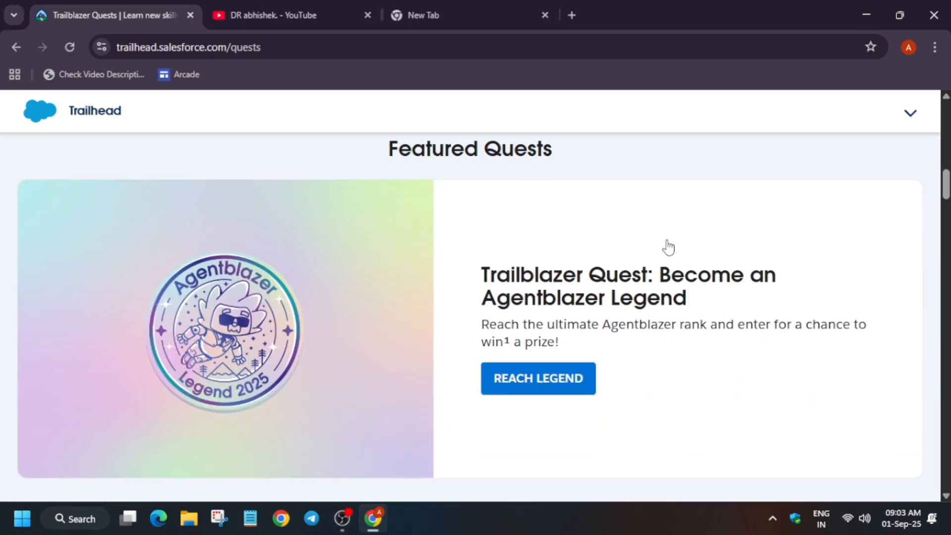
pyautogui.moveTo(527, 276)
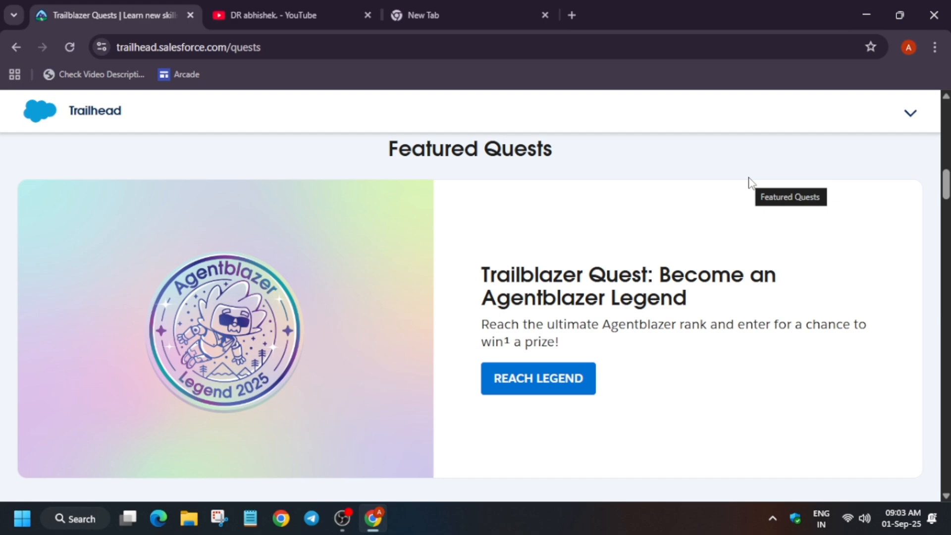
pyautogui.scroll(-3)
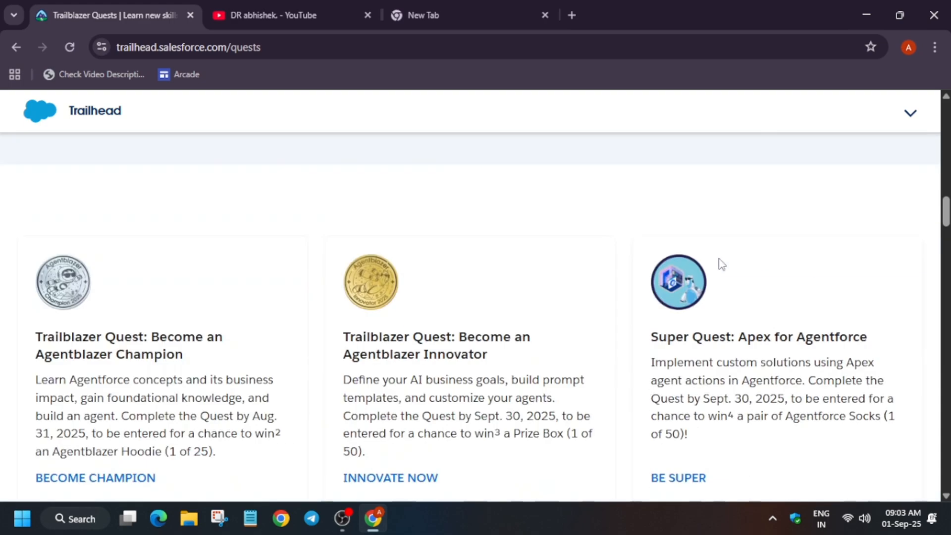
pyautogui.scroll(-3)
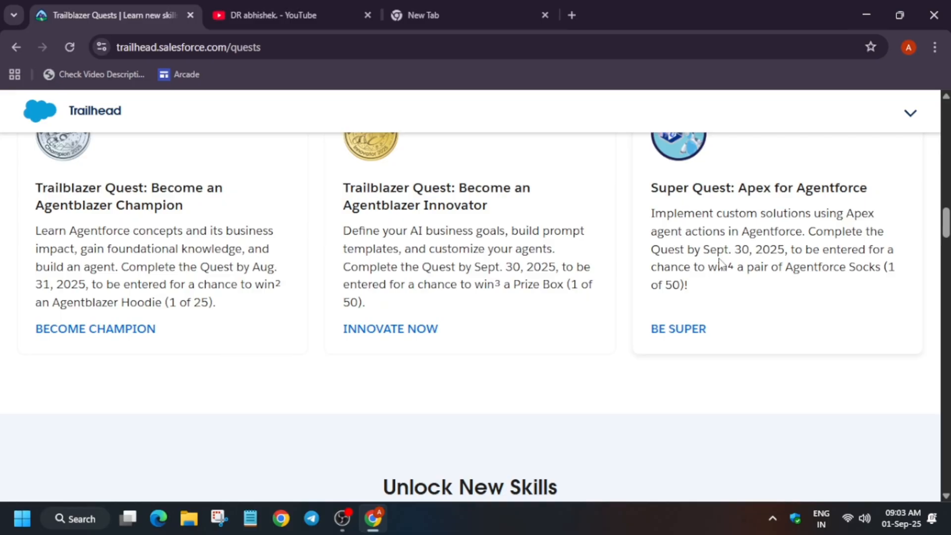
pyautogui.moveTo(721, 243)
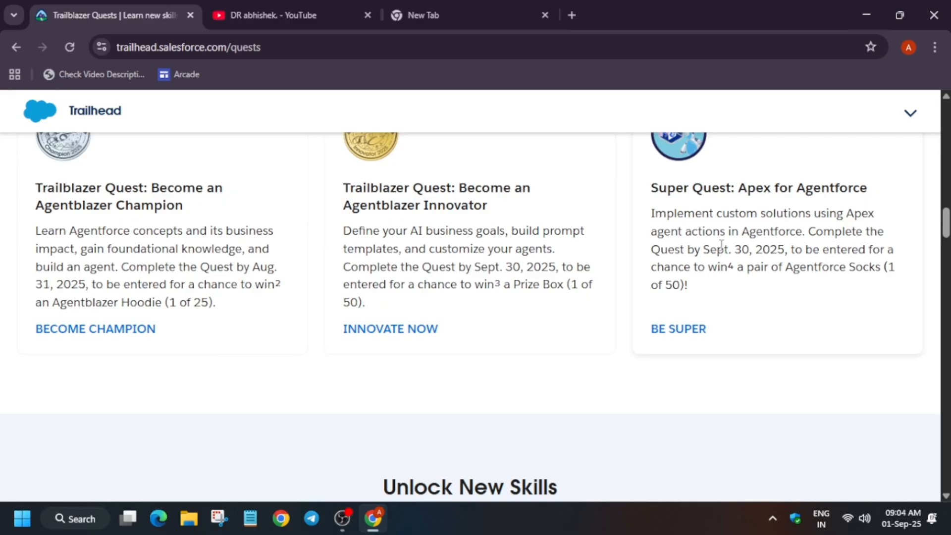
pyautogui.scroll(-3)
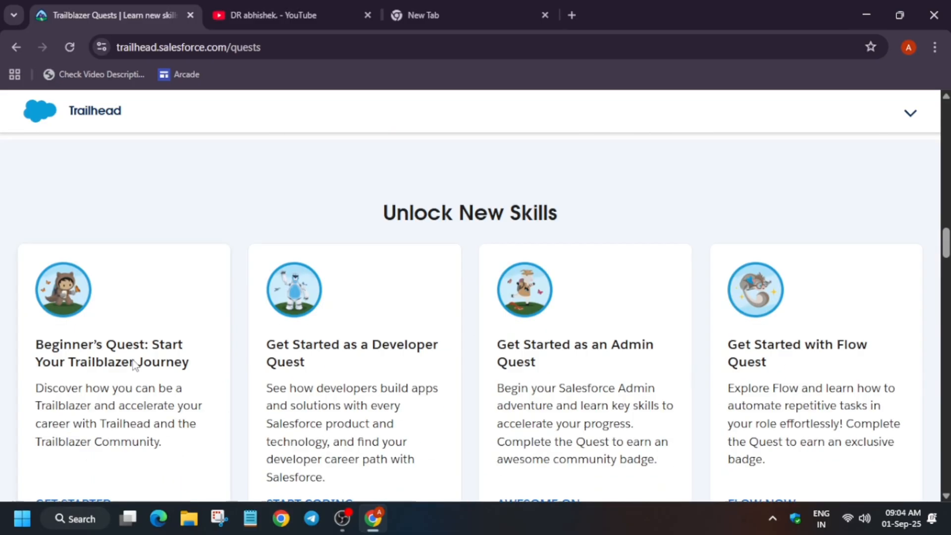
pyautogui.scroll(-3)
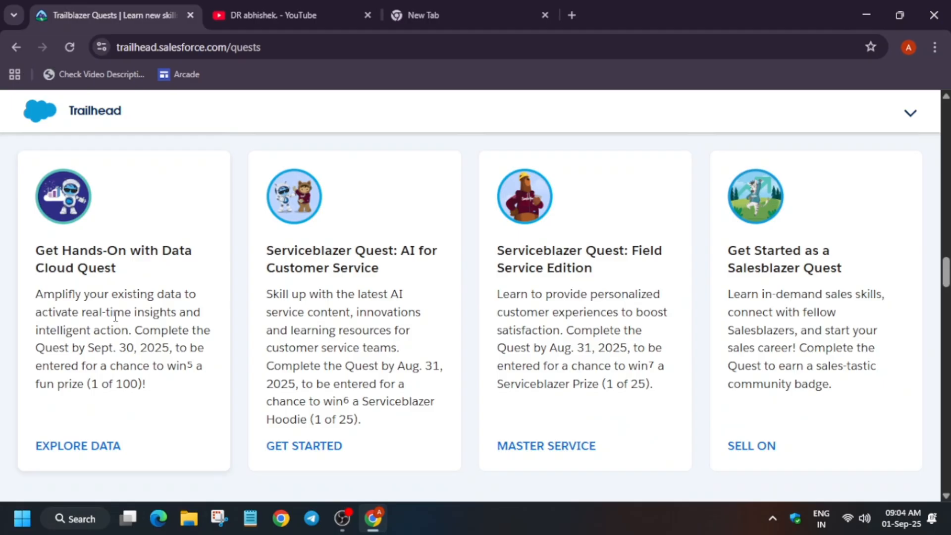
pyautogui.moveTo(71, 256)
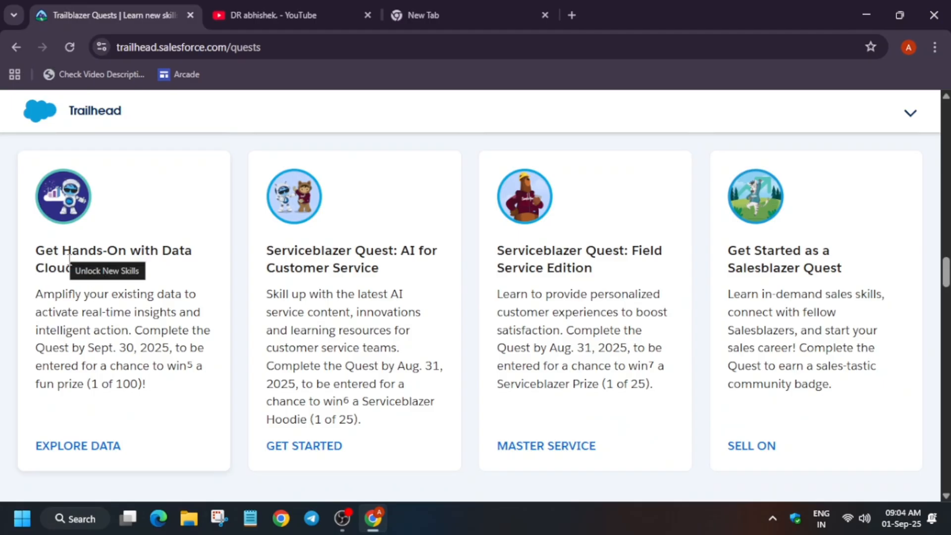
pyautogui.moveTo(161, 416)
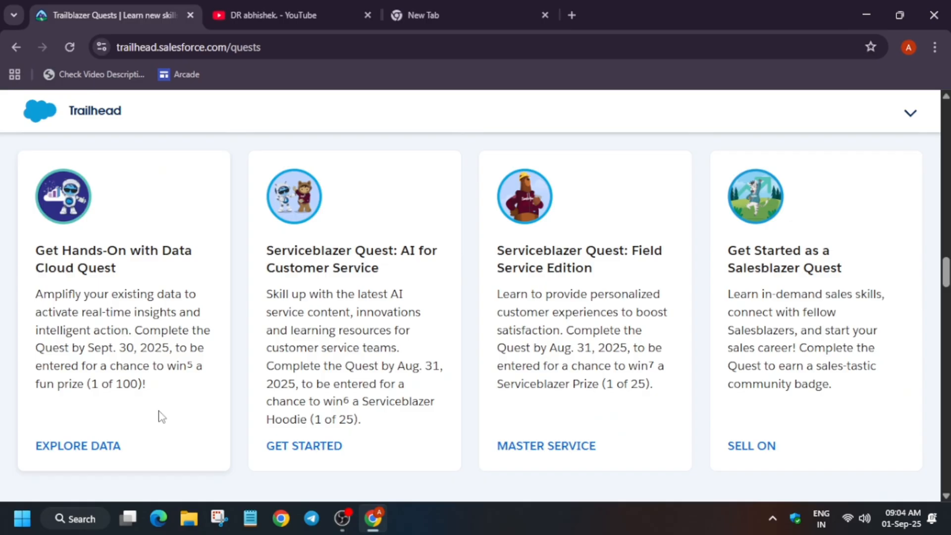
pyautogui.moveTo(48, 289)
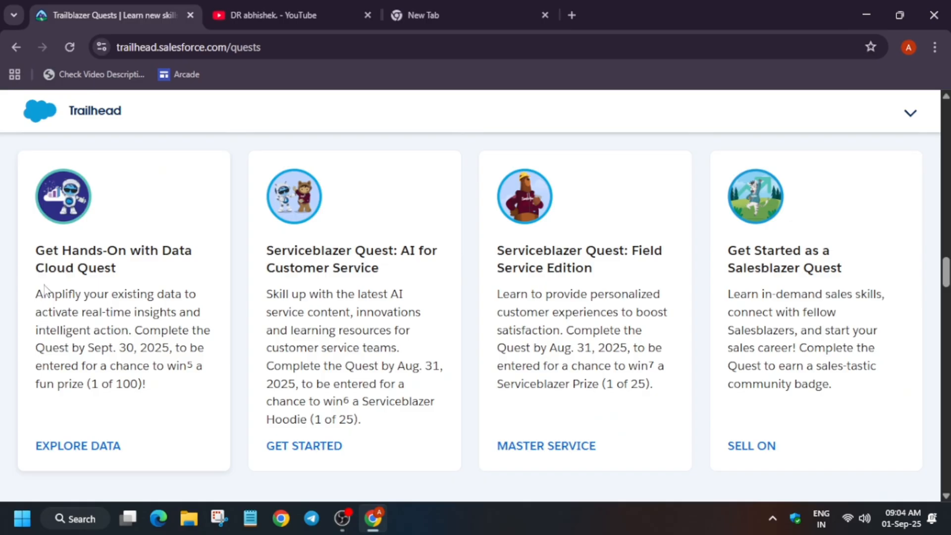
pyautogui.moveTo(29, 376)
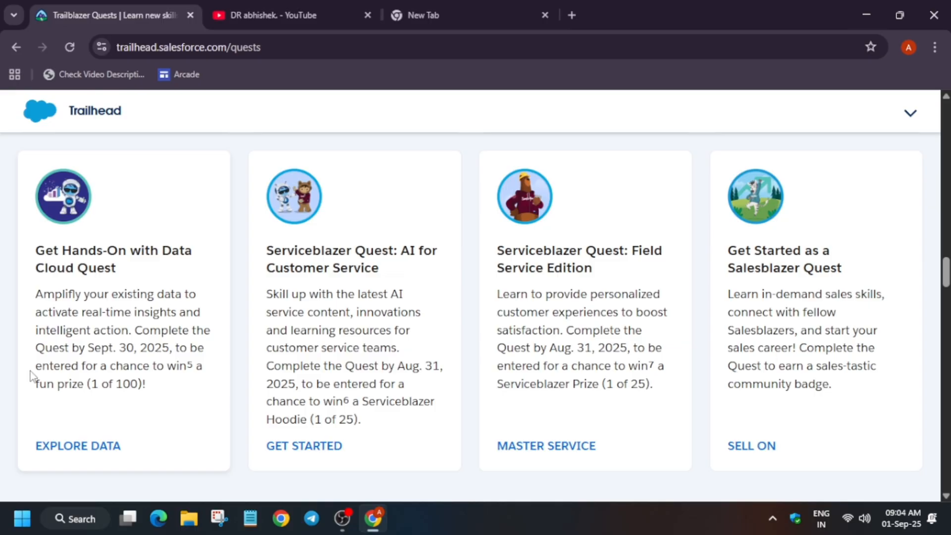
pyautogui.moveTo(33, 381)
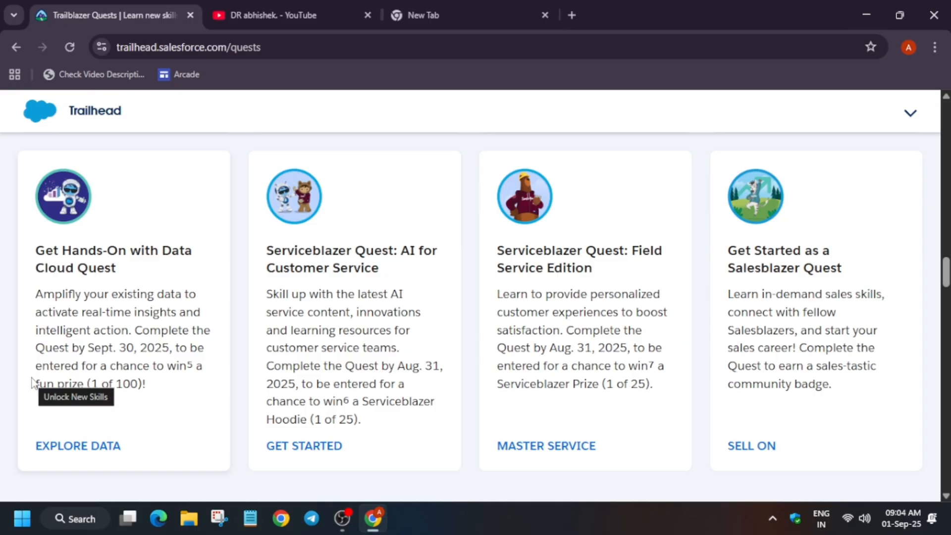
pyautogui.moveTo(38, 354)
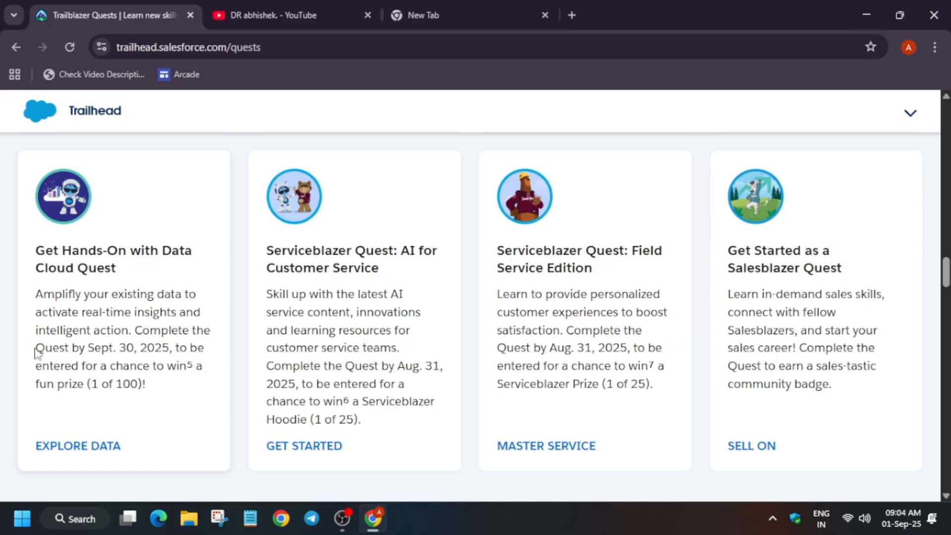
pyautogui.moveTo(34, 347); pyautogui.dragTo(188, 347)
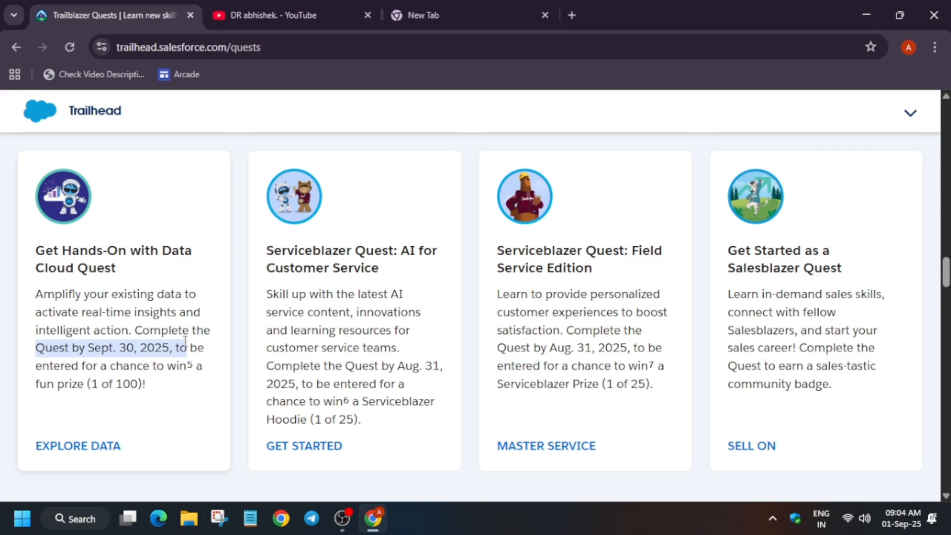
pyautogui.moveTo(168, 325)
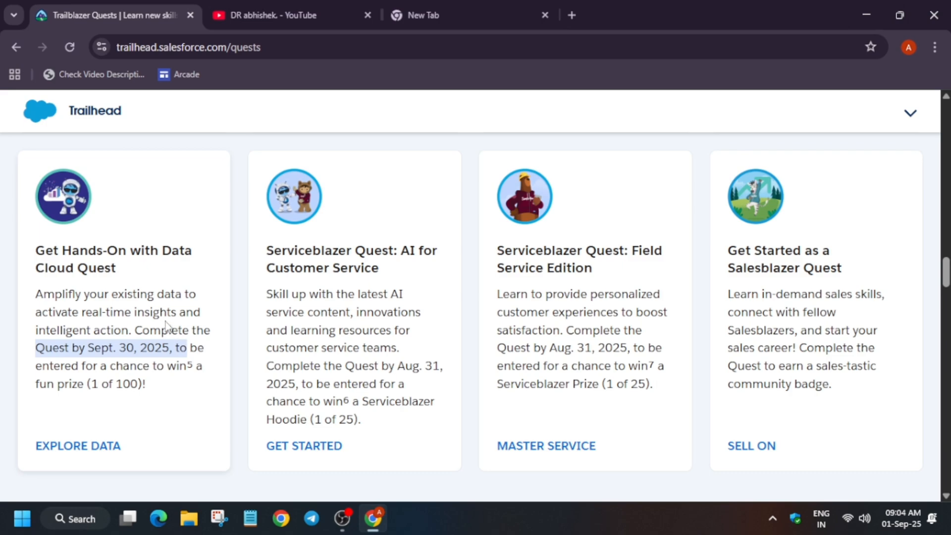
pyautogui.moveTo(333, 327)
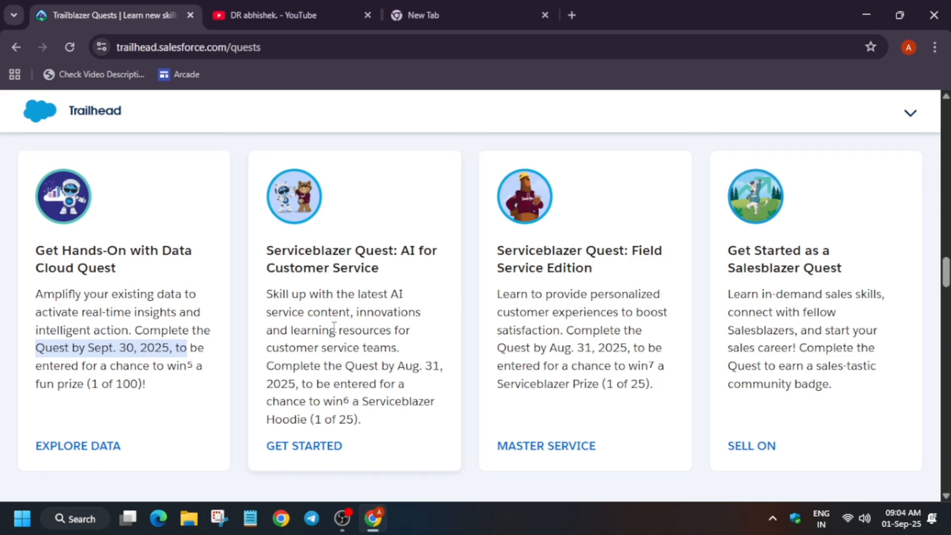
# Step: Scroll to the Data Cloud Quest card and bring up opening options for its Explore Data link
pyautogui.scroll(-3)
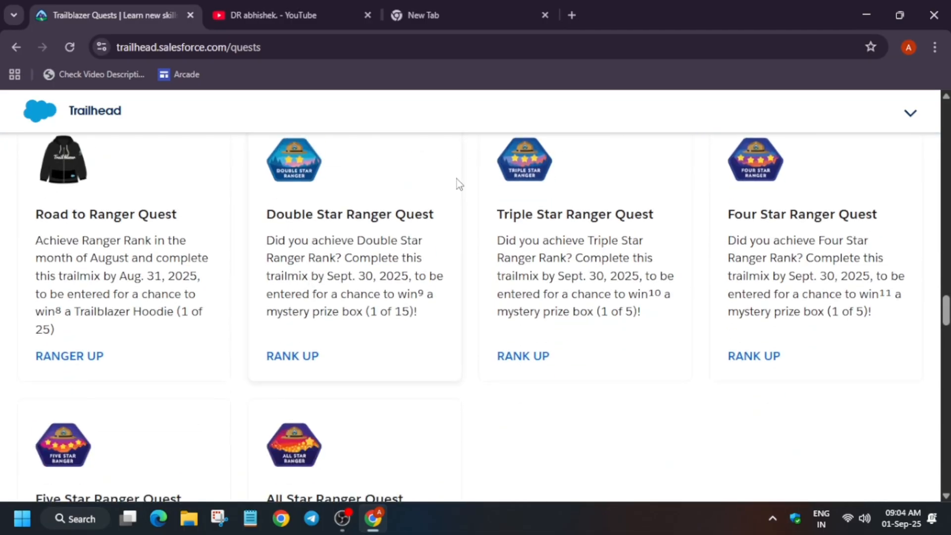
pyautogui.moveTo(837, 236)
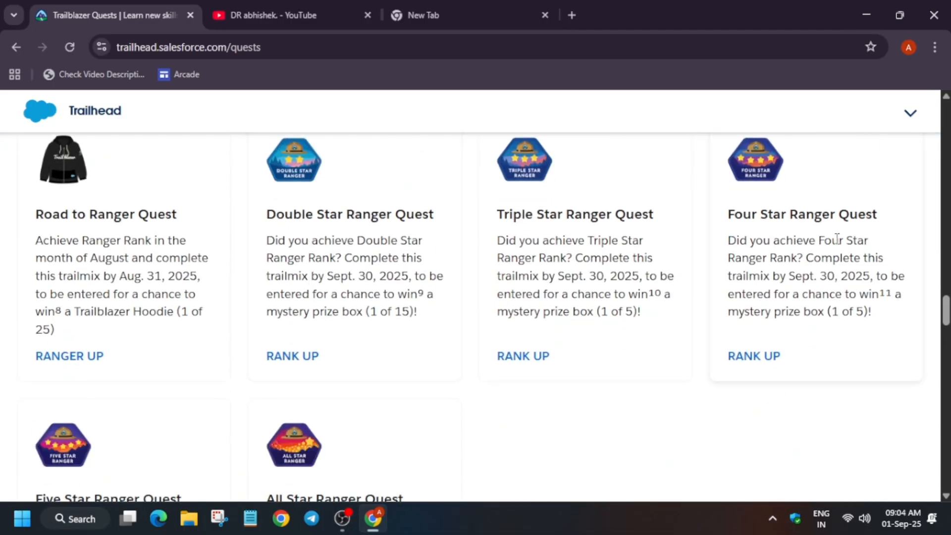
pyautogui.scroll(-3)
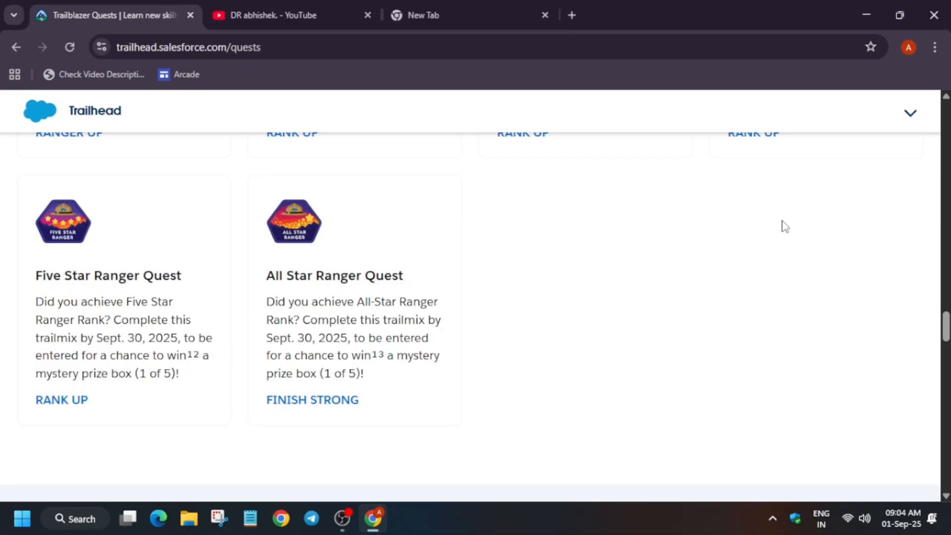
pyautogui.moveTo(783, 225)
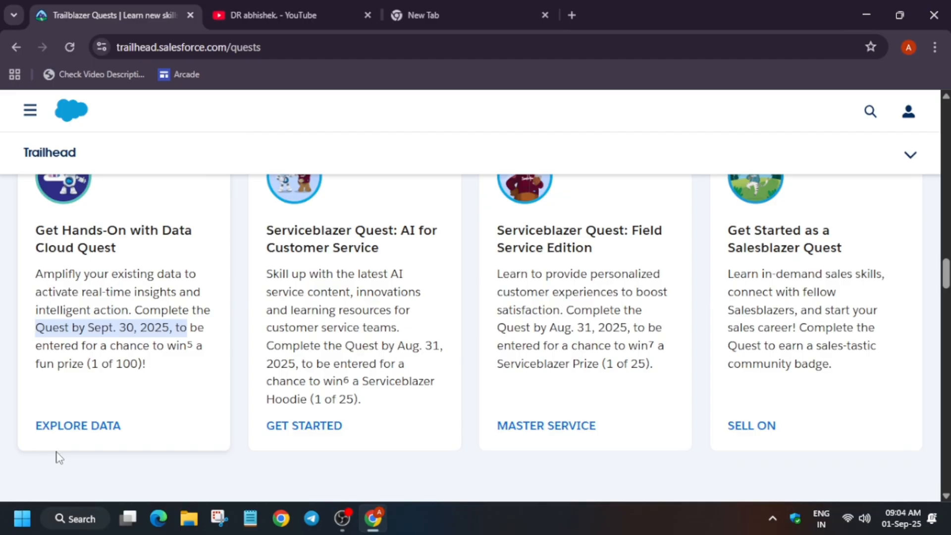
pyautogui.click(78, 425)
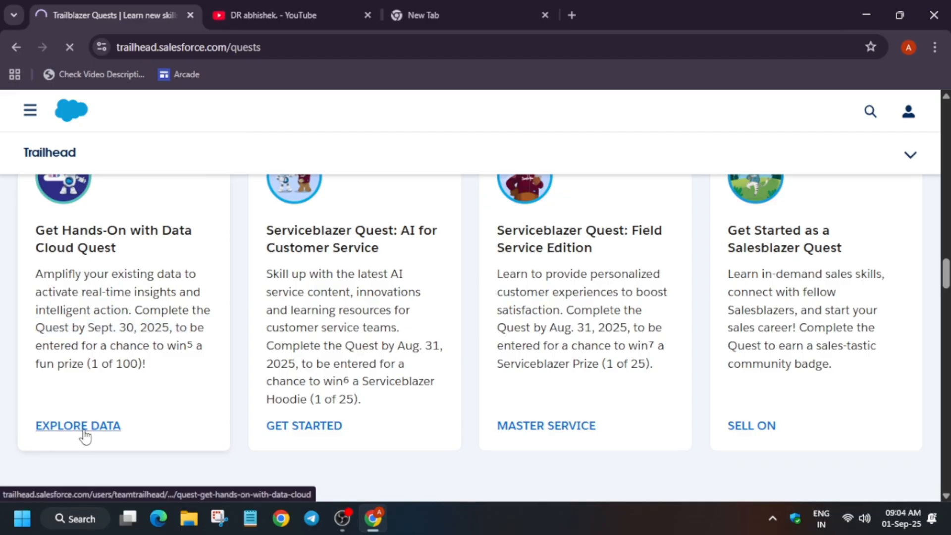
pyautogui.click(78, 424)
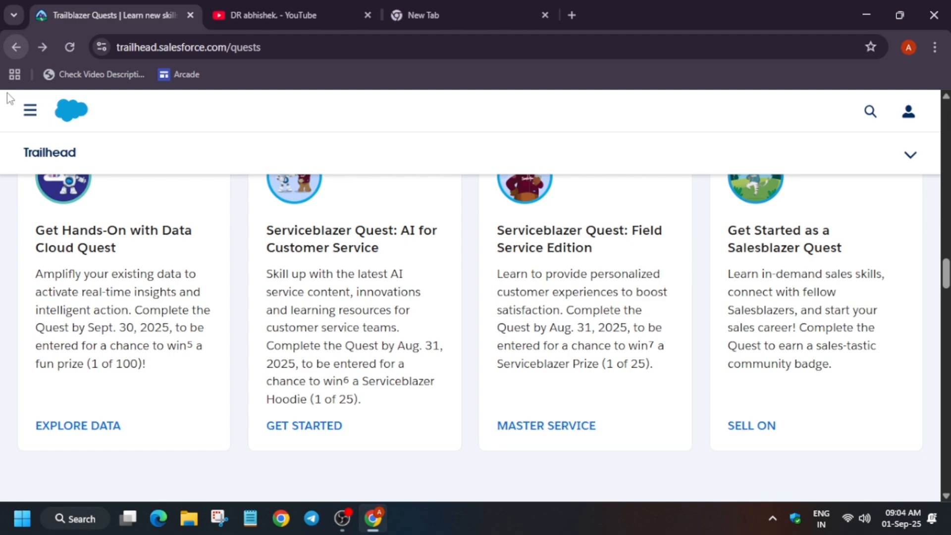
pyautogui.rightClick(78, 425)
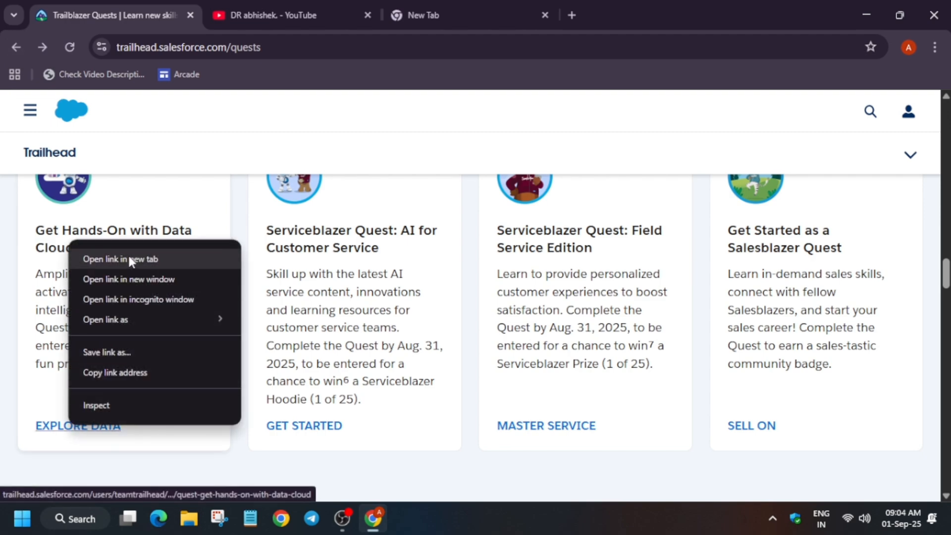
# Step: Open the Data Cloud Quest trailmix in a new tab and review its tasks and modules
pyautogui.click(121, 259)
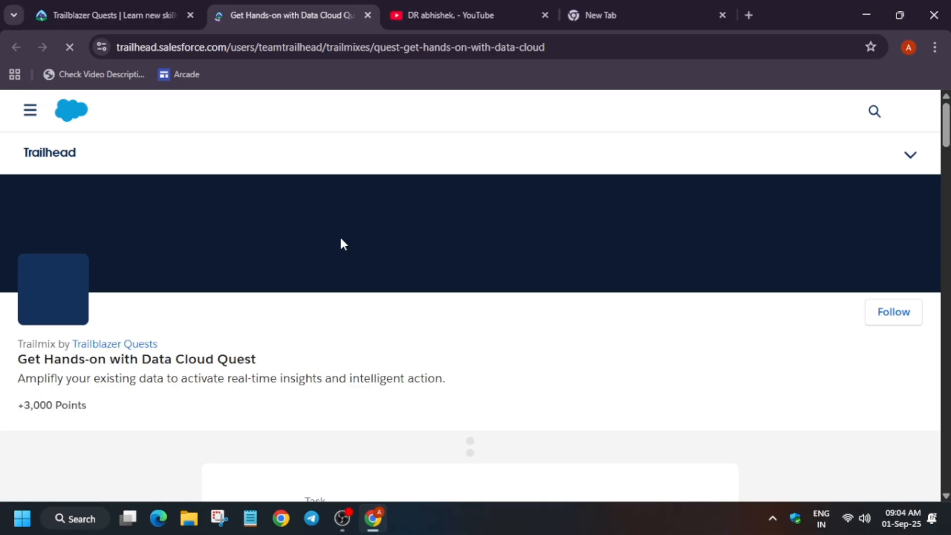
pyautogui.scroll(-3)
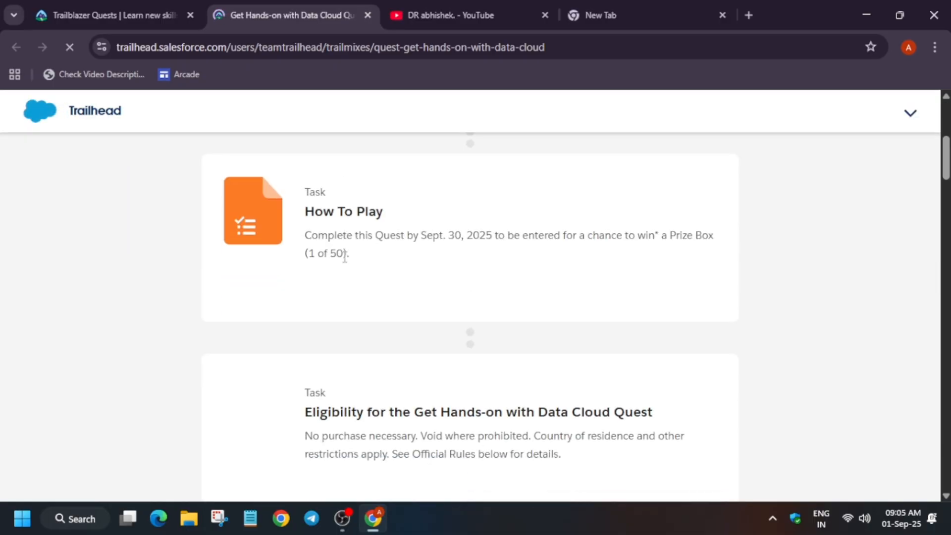
pyautogui.scroll(-3)
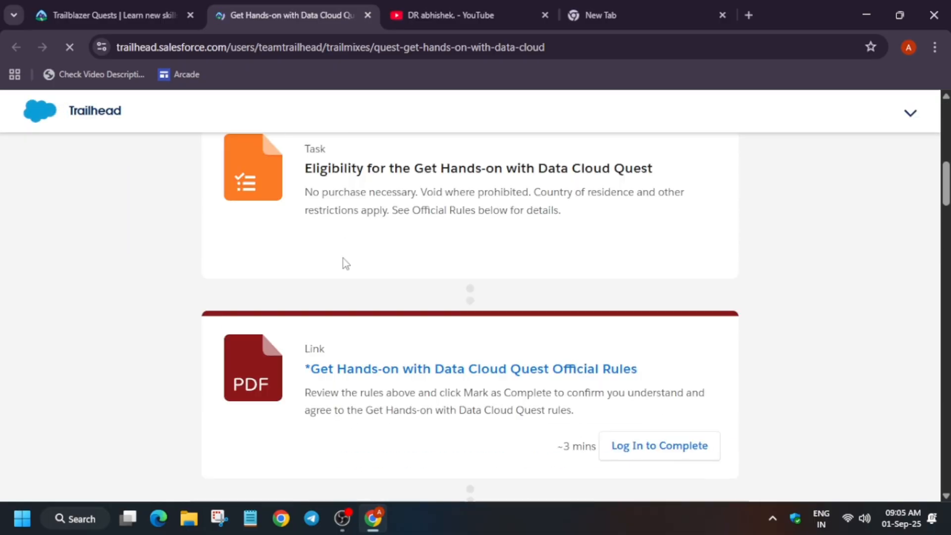
pyautogui.scroll(-3)
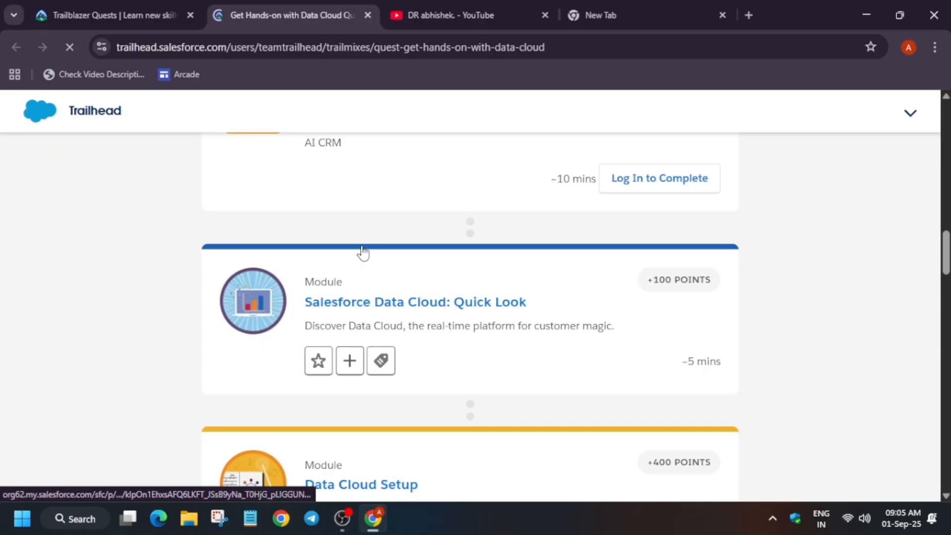
pyautogui.scroll(-3)
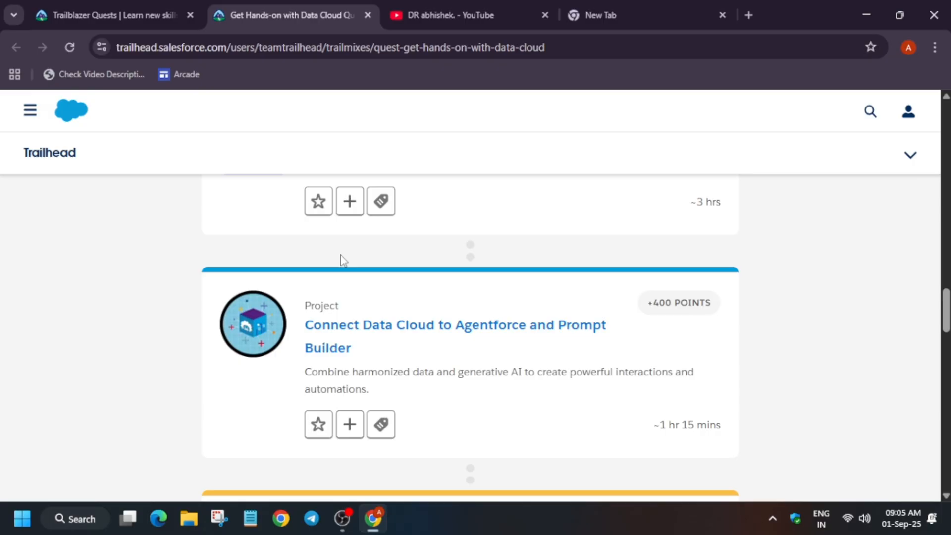
pyautogui.scroll(3)
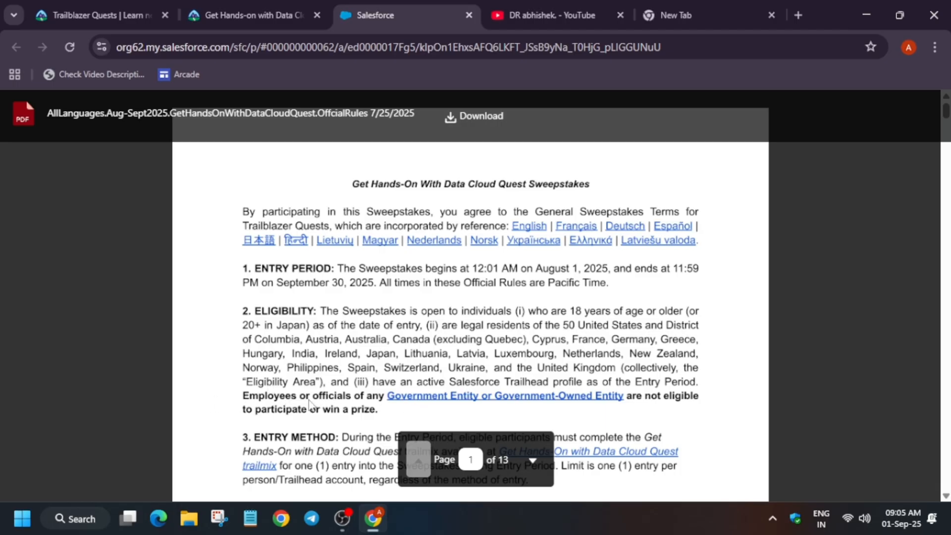
pyautogui.moveTo(663, 400)
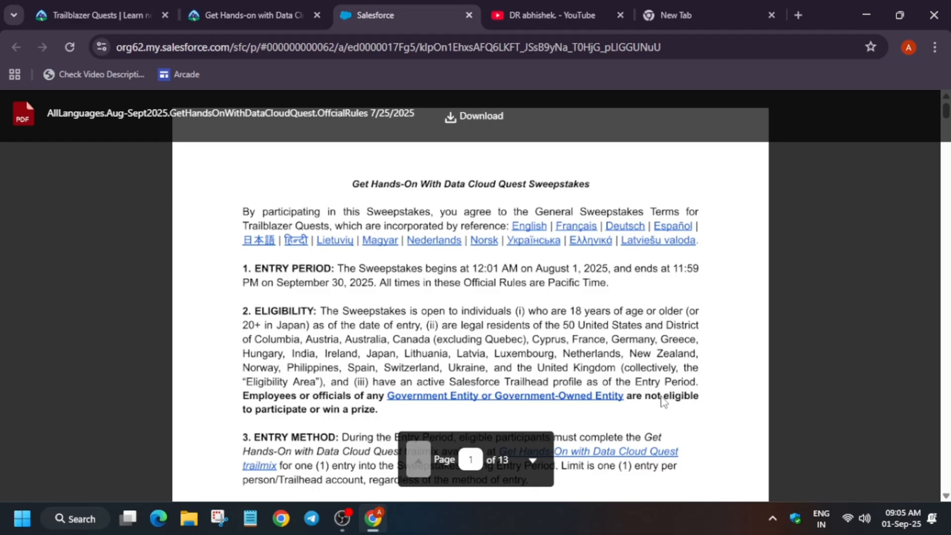
# Step: Read through the Data Cloud Quest official rules PDF, then return to the trailmix page
pyautogui.scroll(-3)
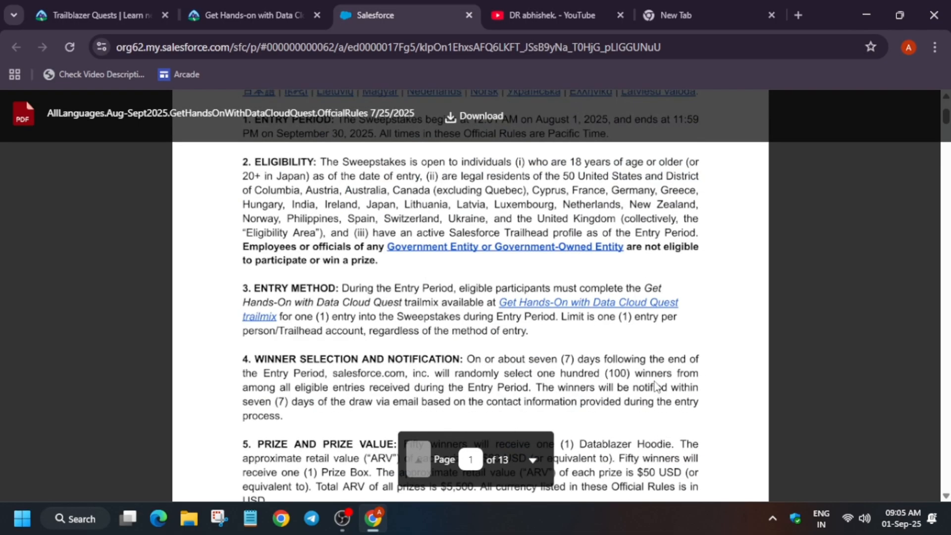
pyautogui.moveTo(652, 346)
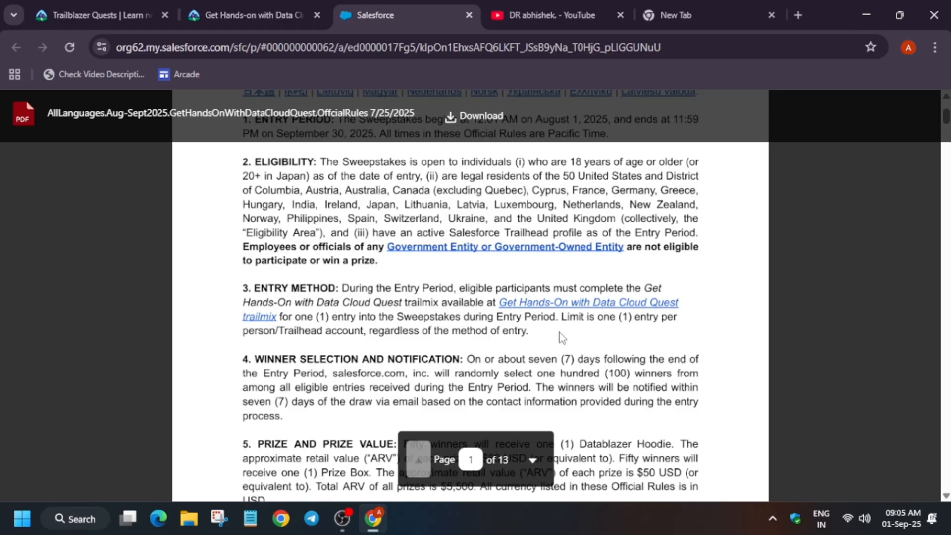
pyautogui.scroll(-3)
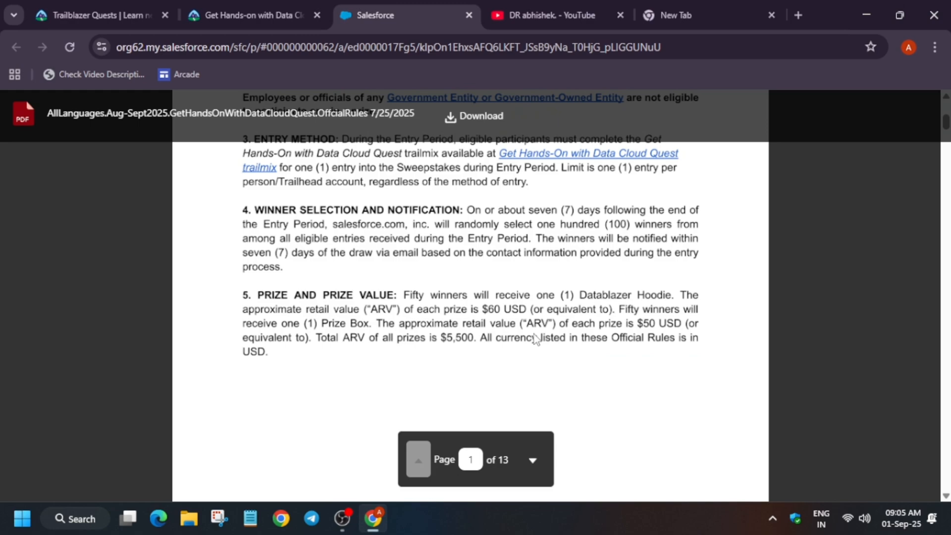
pyautogui.moveTo(529, 335)
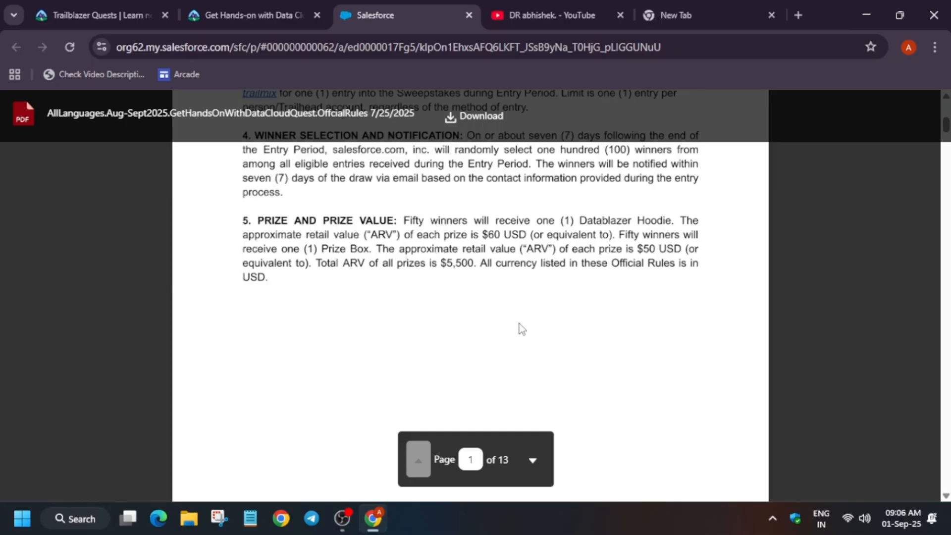
pyautogui.moveTo(527, 318)
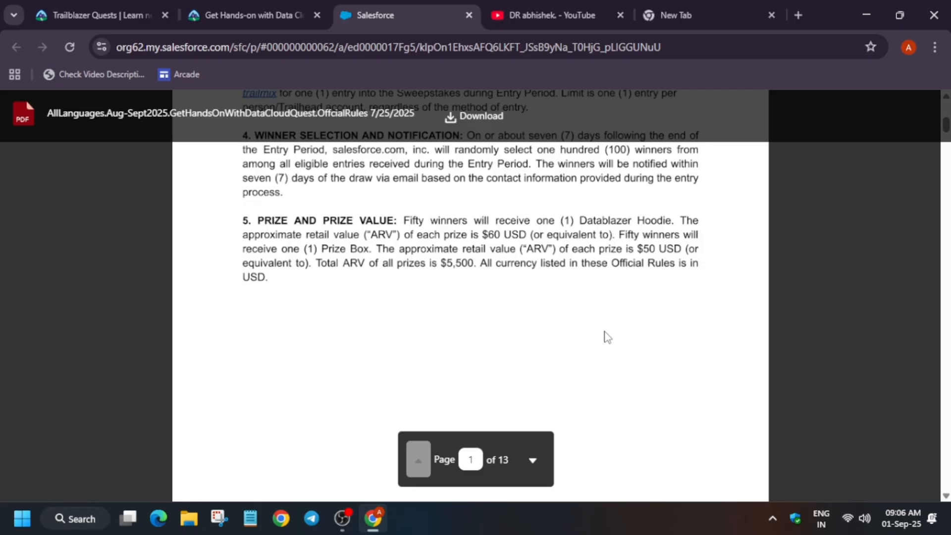
pyautogui.moveTo(594, 334)
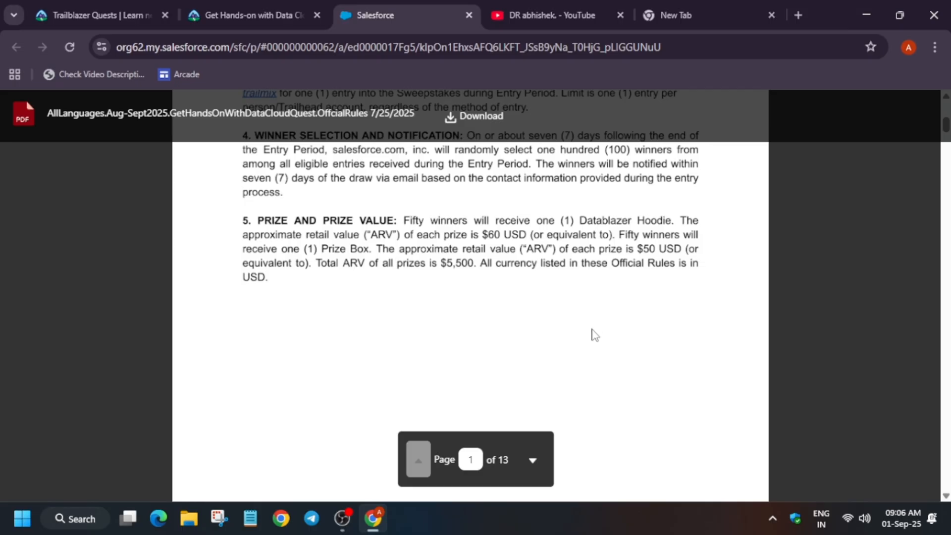
pyautogui.moveTo(602, 331)
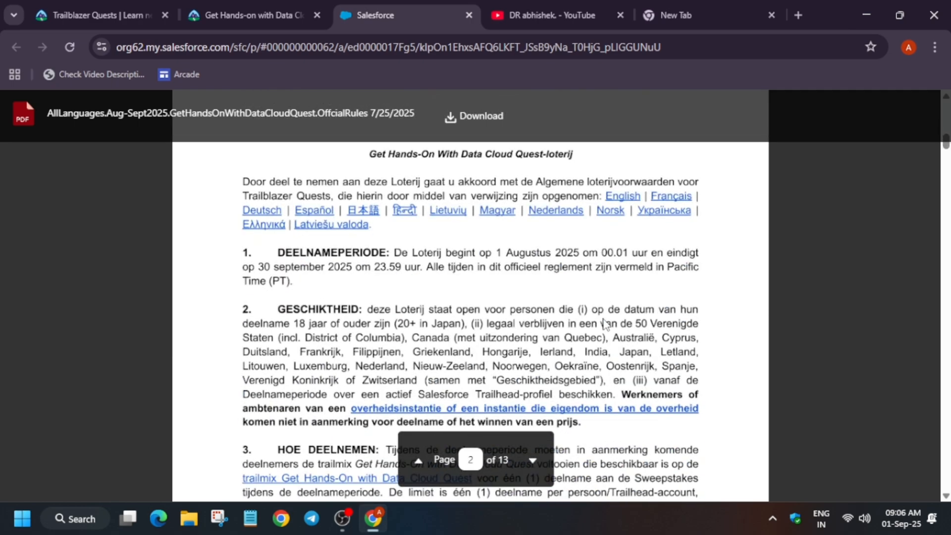
pyautogui.scroll(-3)
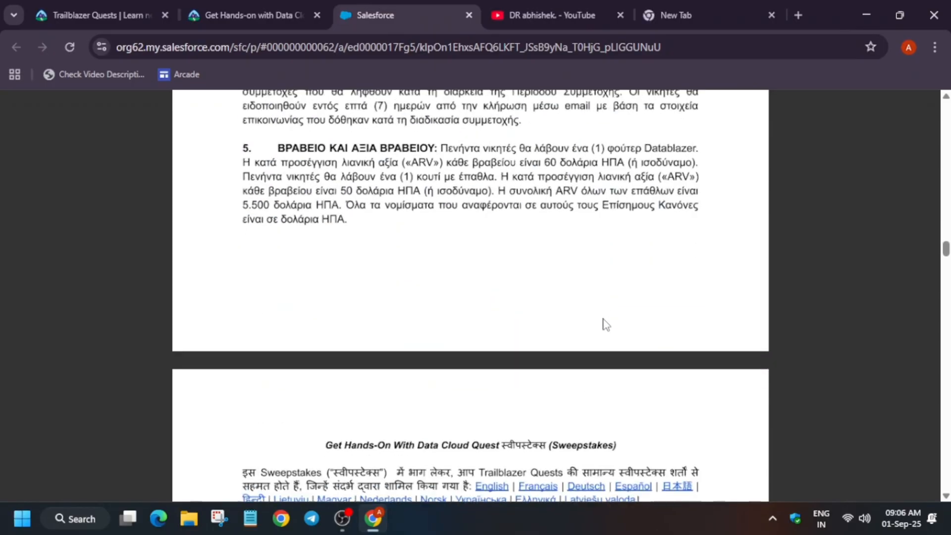
pyautogui.scroll(3)
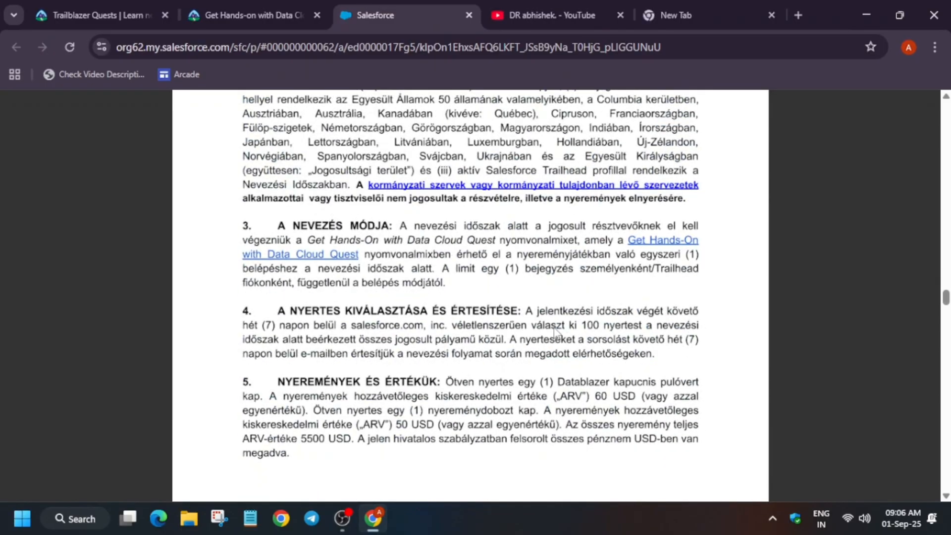
pyautogui.click(248, 15)
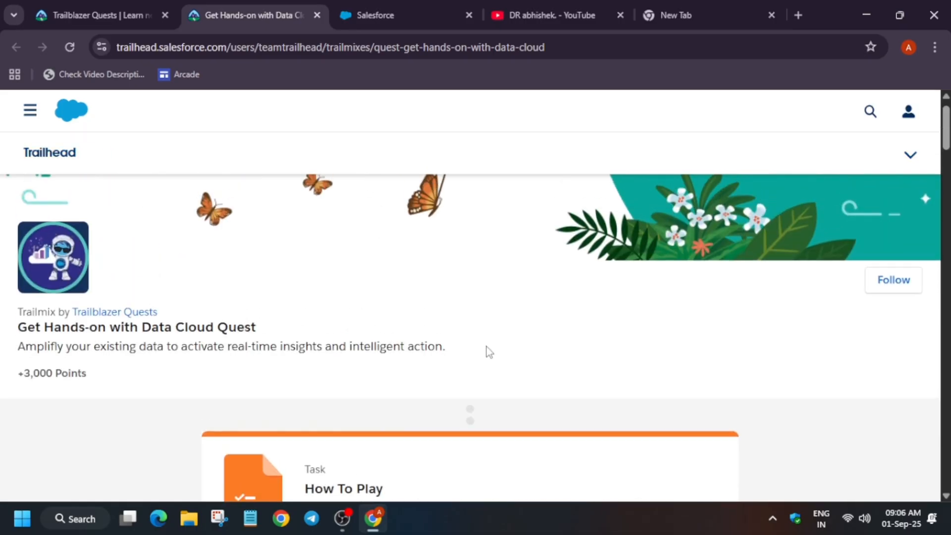
# Step: Open the Connect Data Cloud to Agentforce and Prompt Builder project in its own tab
pyautogui.scroll(-3)
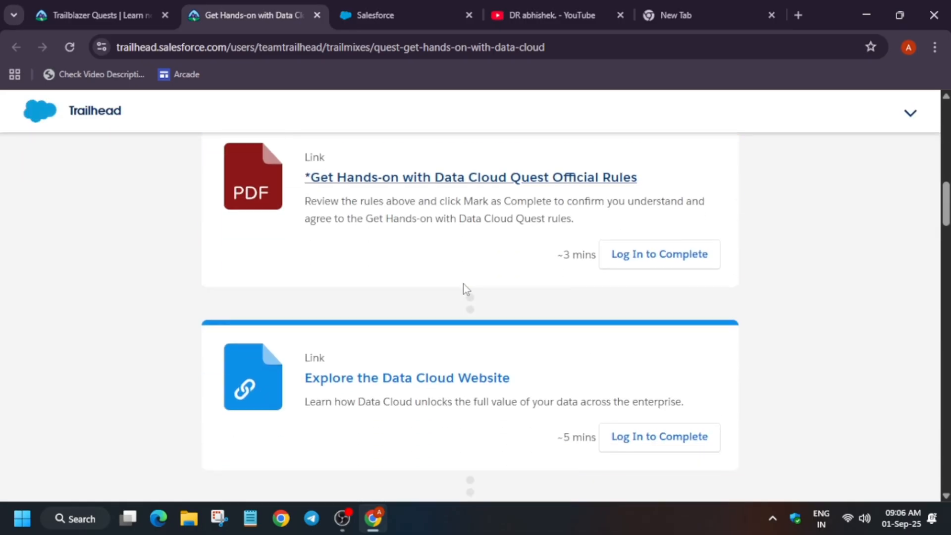
pyautogui.scroll(-3)
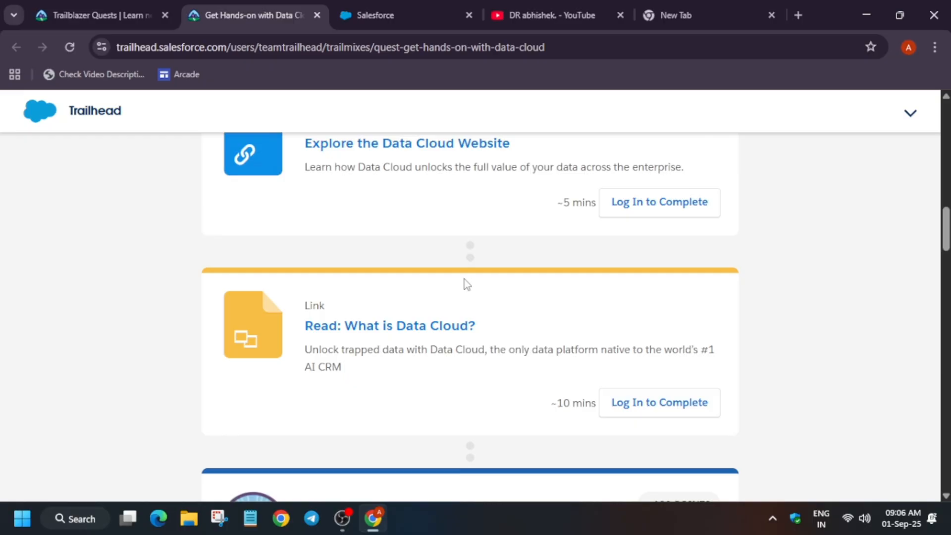
pyautogui.scroll(-3)
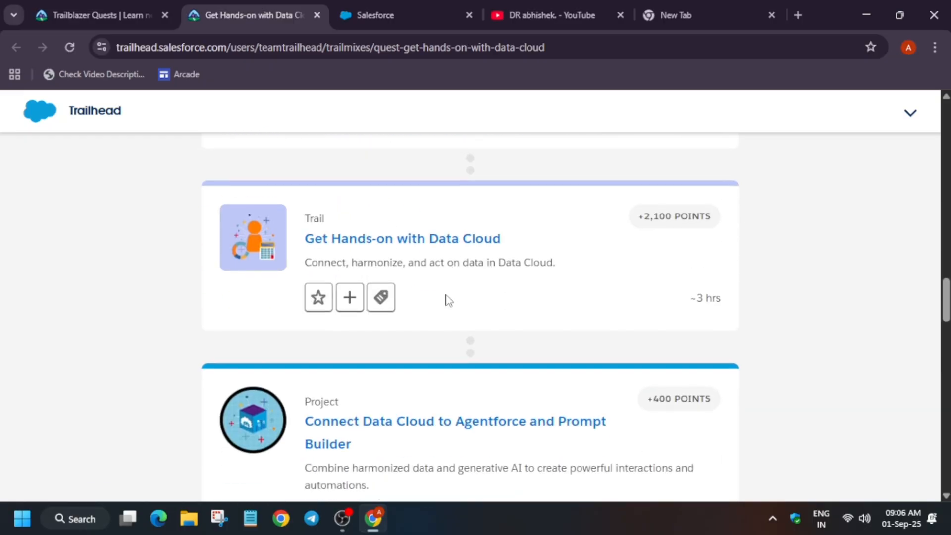
pyautogui.rightClick(454, 272)
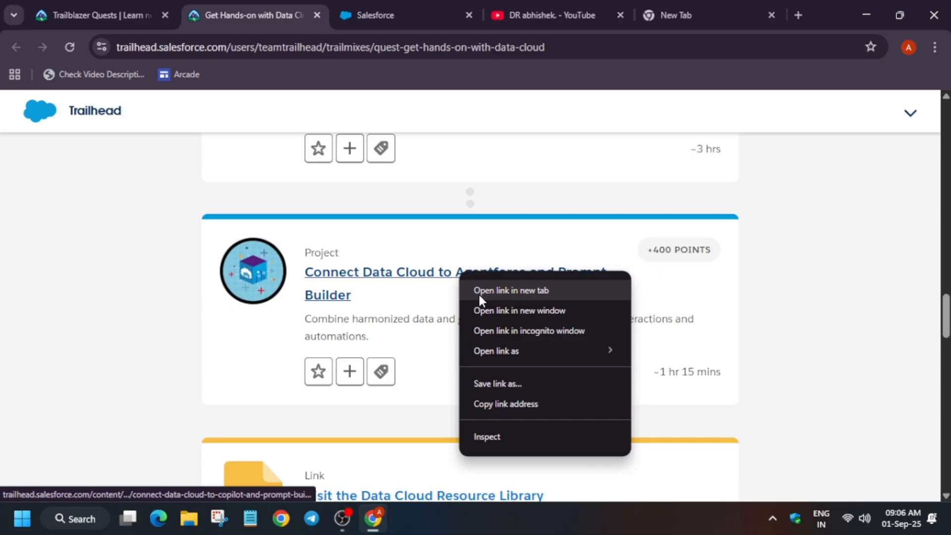
pyautogui.click(510, 290)
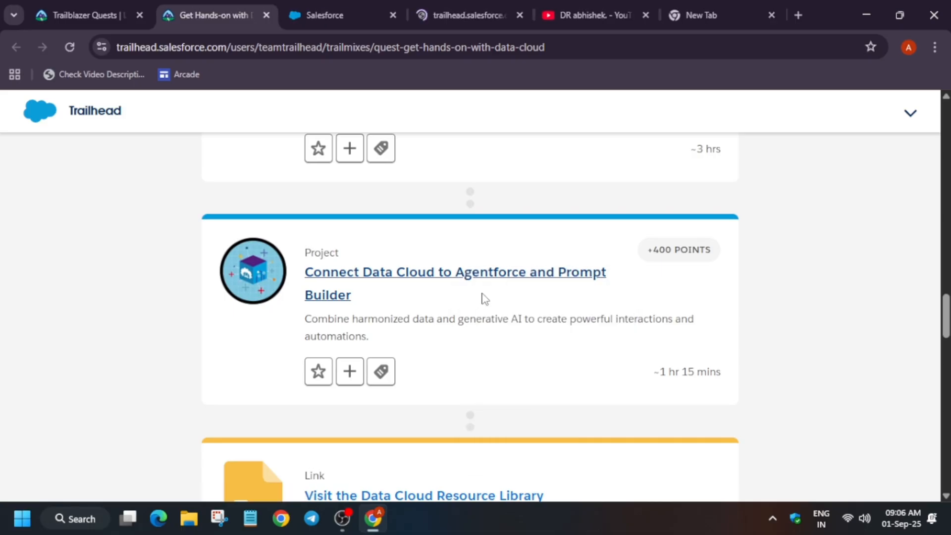
pyautogui.click(454, 272)
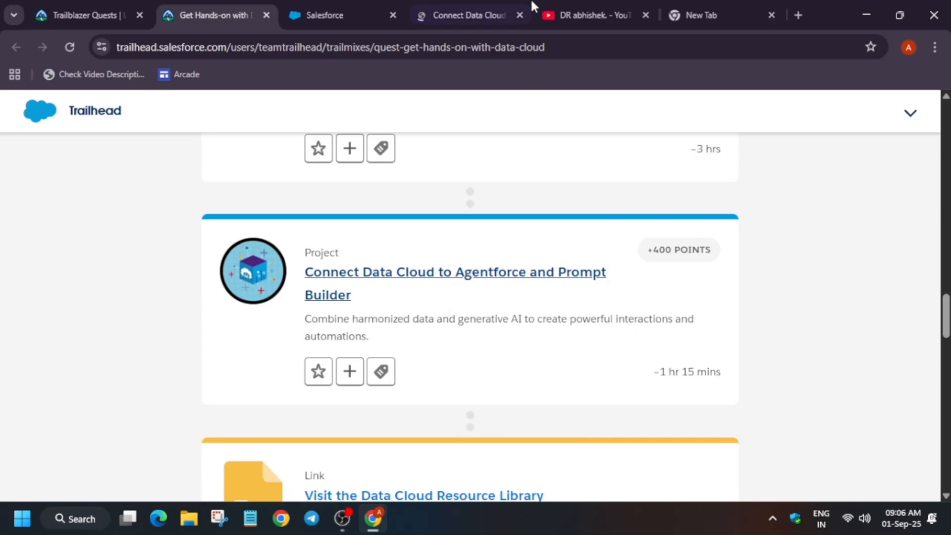
pyautogui.click(455, 272)
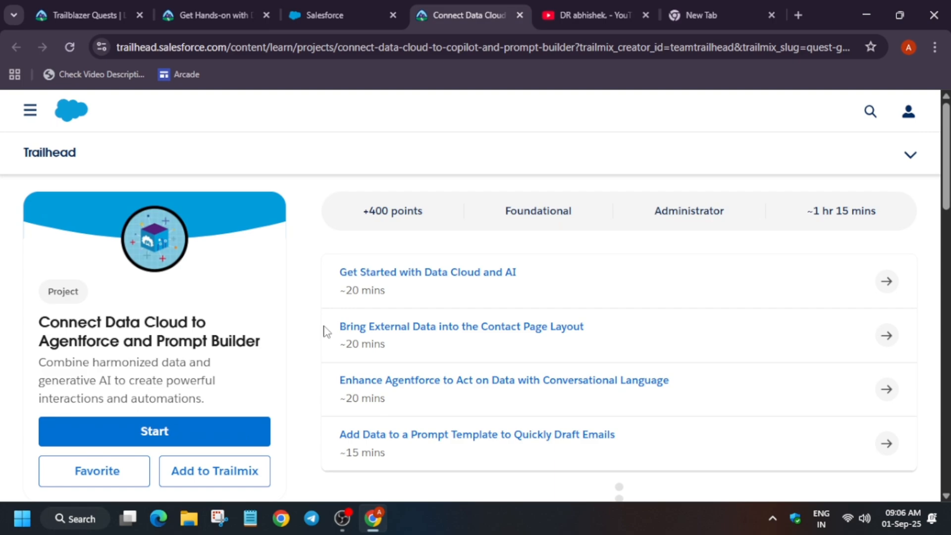
pyautogui.moveTo(428, 271)
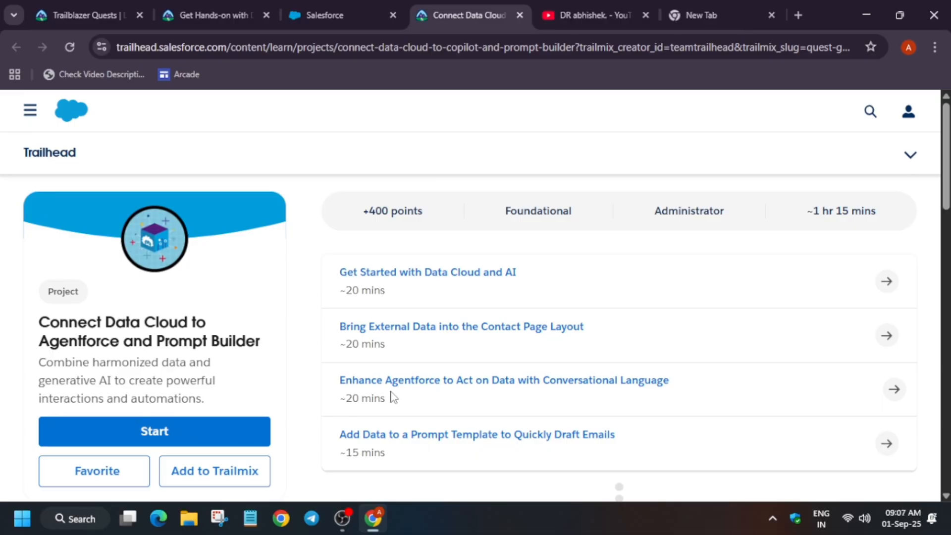
pyautogui.moveTo(491, 6)
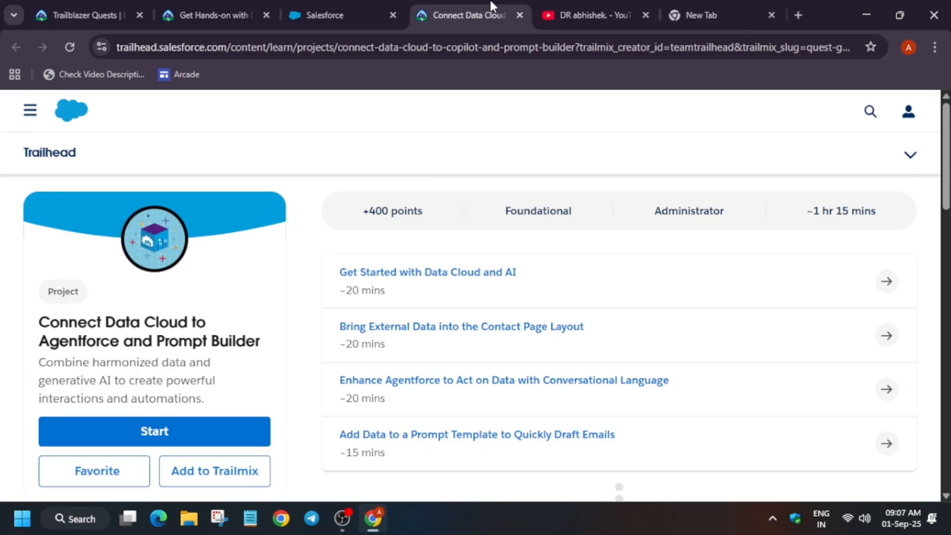
# Step: Switch to the YouTube channel's Playlists page
pyautogui.click(594, 15)
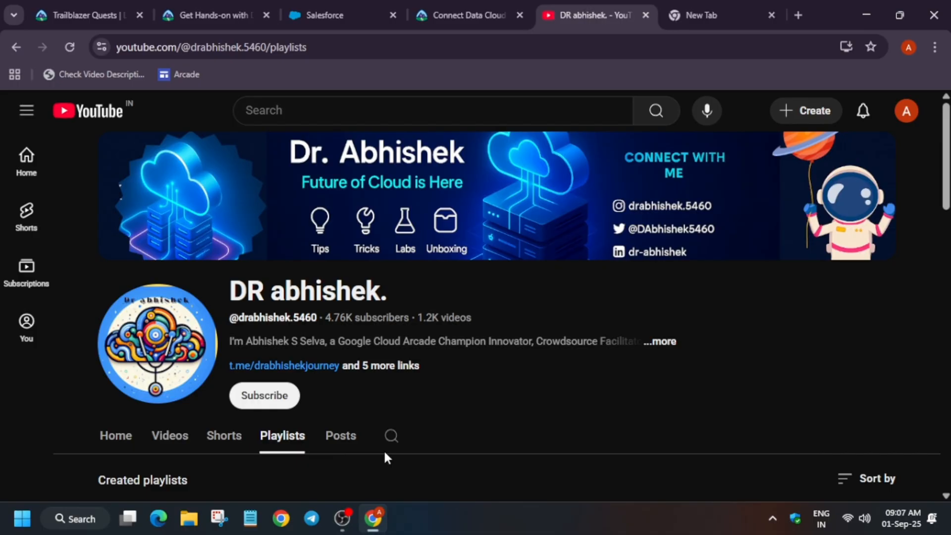
# Step: Search the YouTube channel for 'salesforce' and browse the results
pyautogui.write('salesforce')
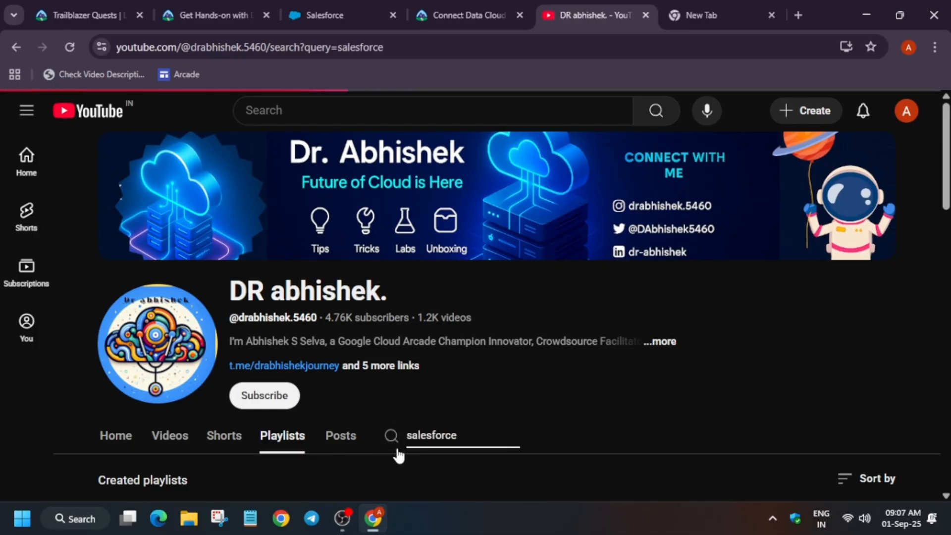
pyautogui.scroll(-3)
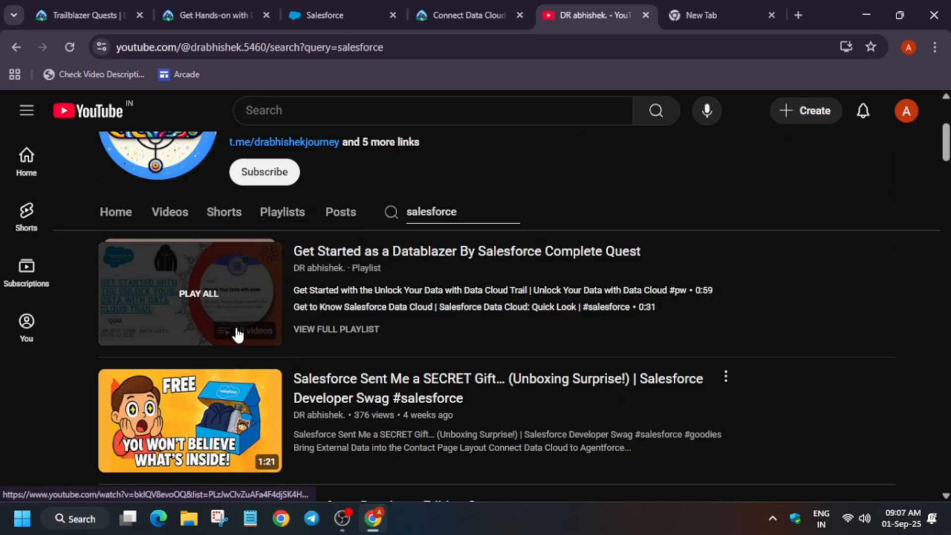
pyautogui.moveTo(622, 357)
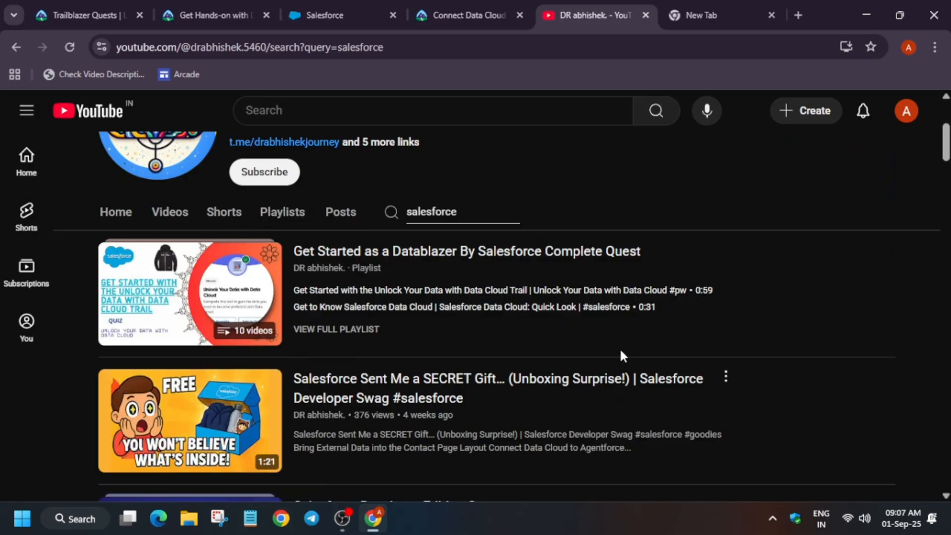
pyautogui.scroll(-3)
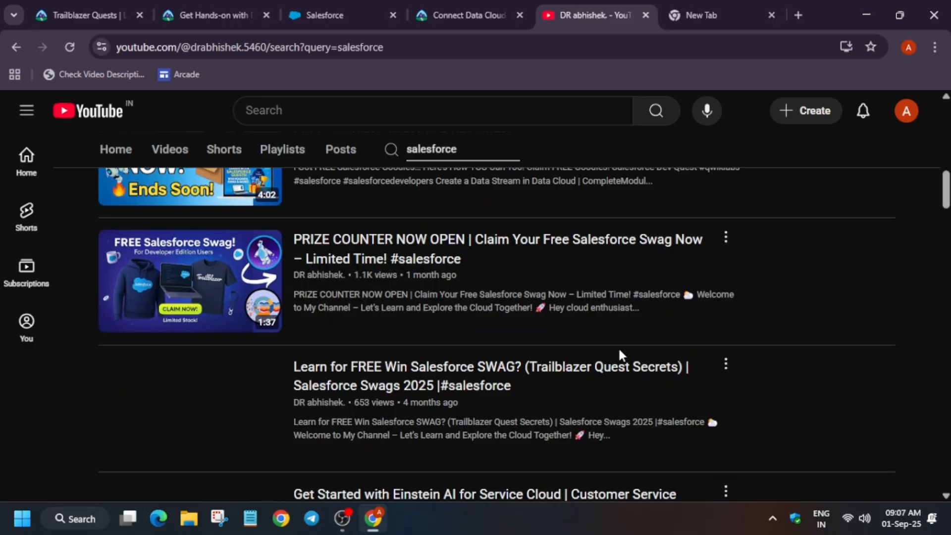
pyautogui.scroll(-3)
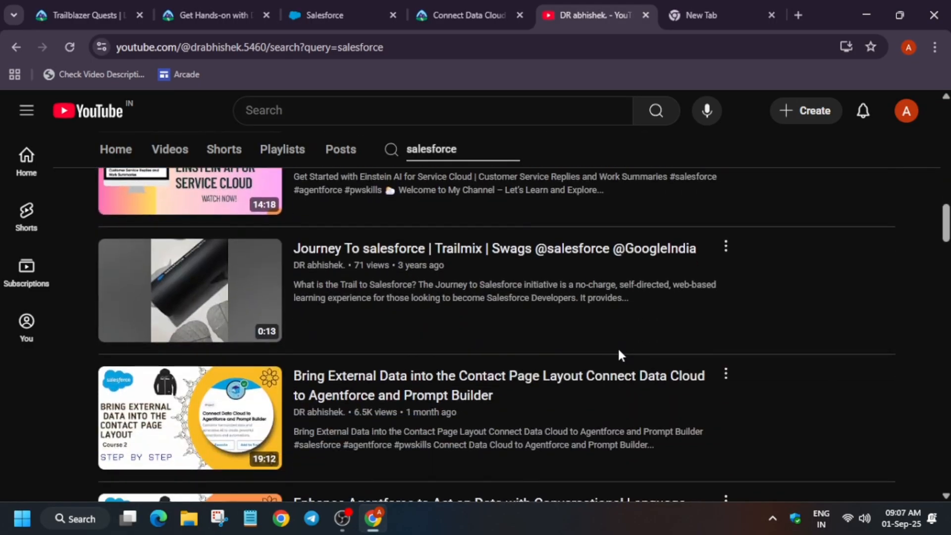
pyautogui.scroll(-3)
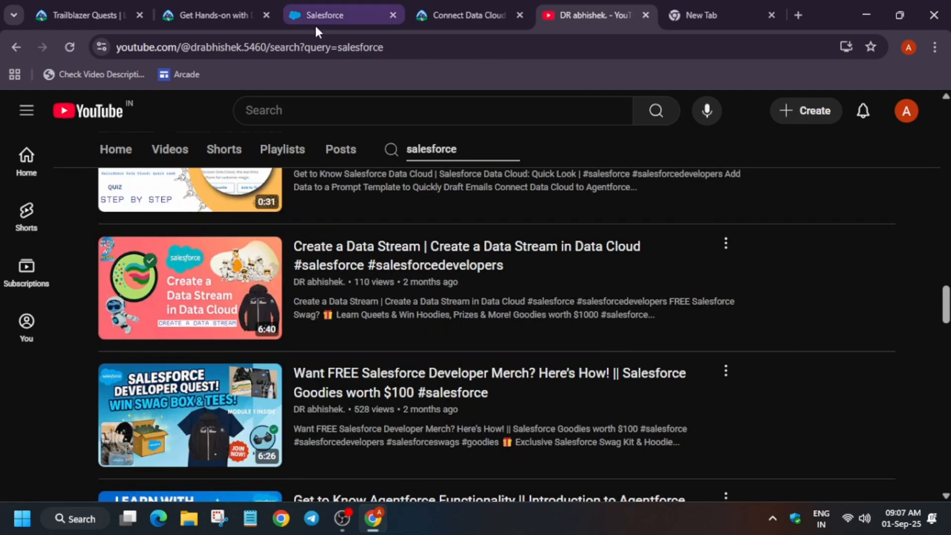
# Step: Go back to the Get Hands-on with Data Cloud trailmix and open the Data Cloud Setup module
pyautogui.click(208, 14)
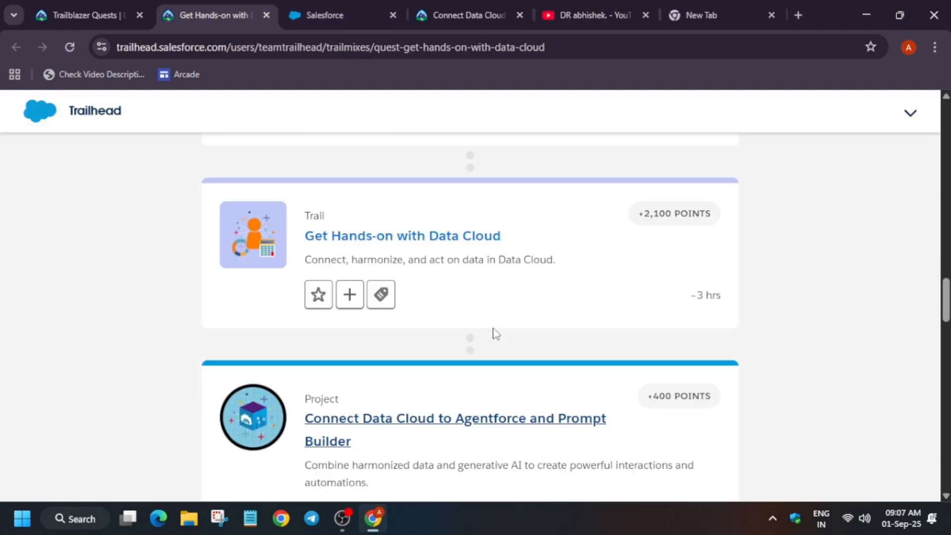
pyautogui.scroll(-3)
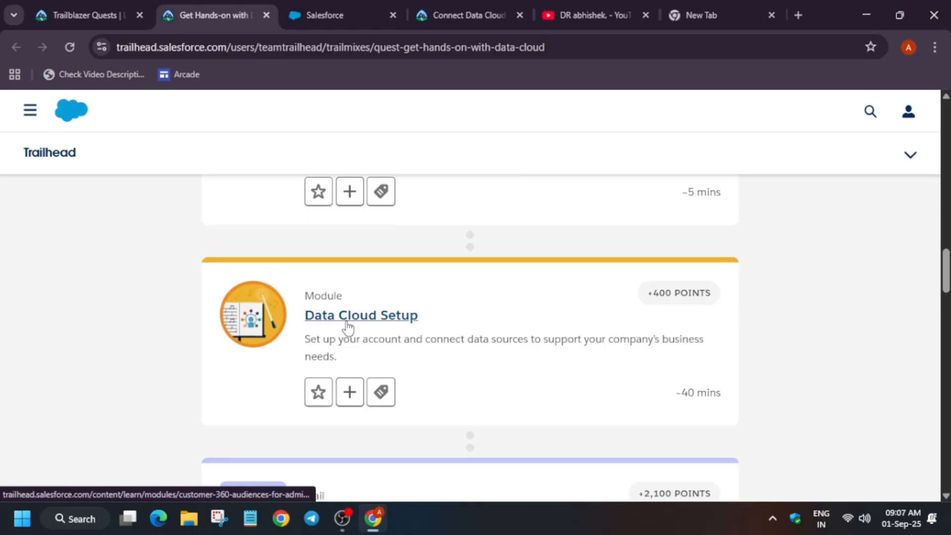
pyautogui.click(361, 315)
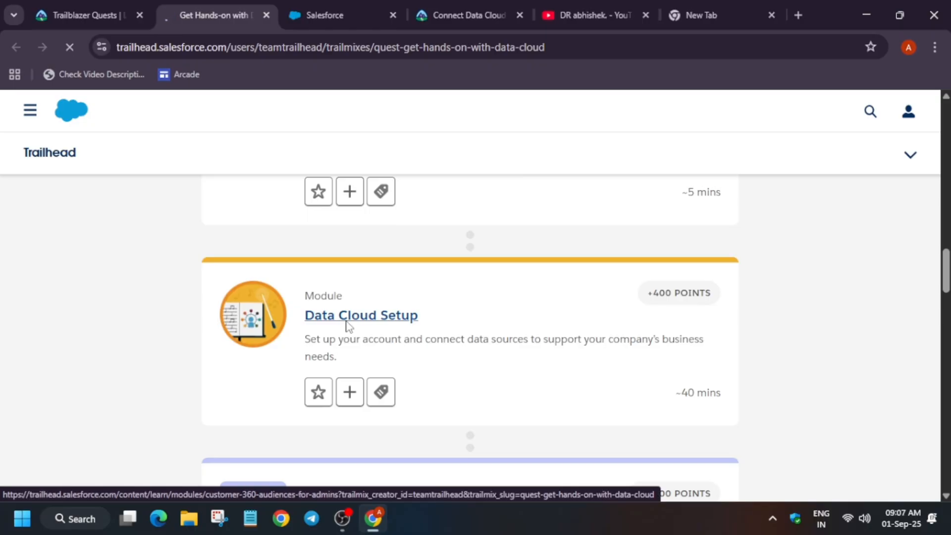
pyautogui.click(361, 315)
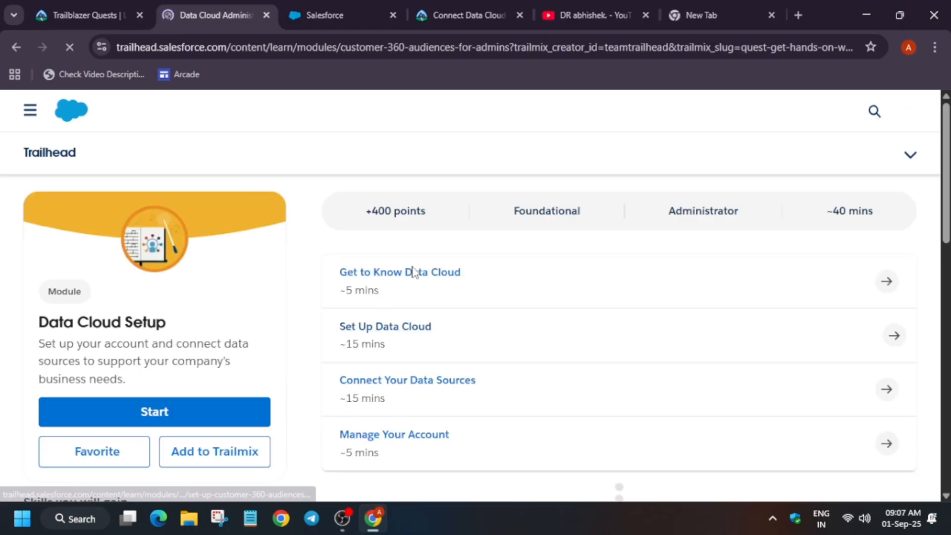
# Step: Read the Get to Know Data Cloud unit through its quiz, then open the Get Hands-on trail
pyautogui.click(399, 272)
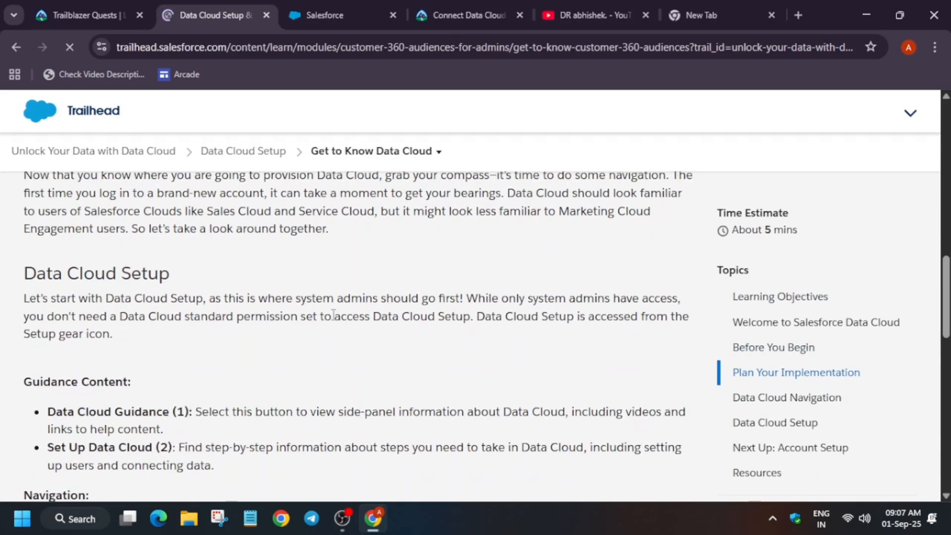
pyautogui.scroll(-3)
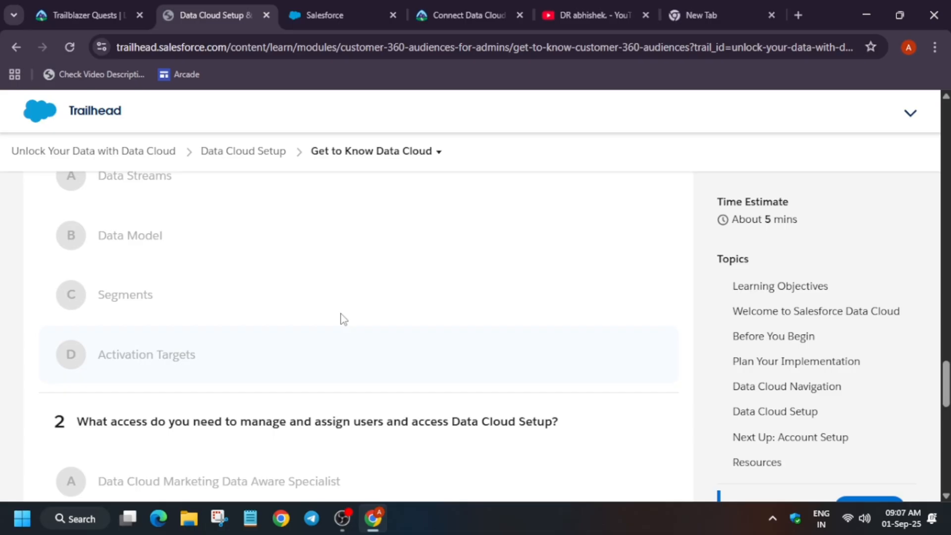
pyautogui.scroll(-3)
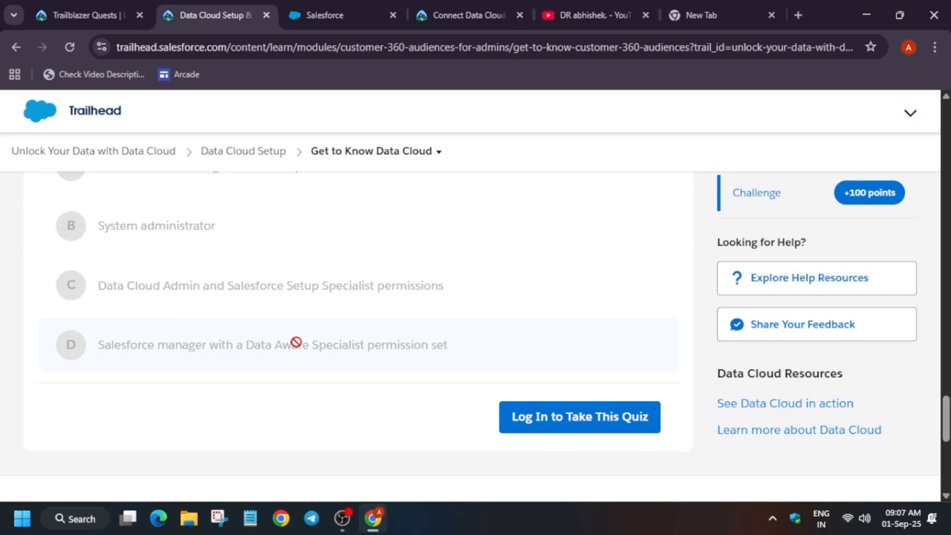
pyautogui.moveTo(289, 210)
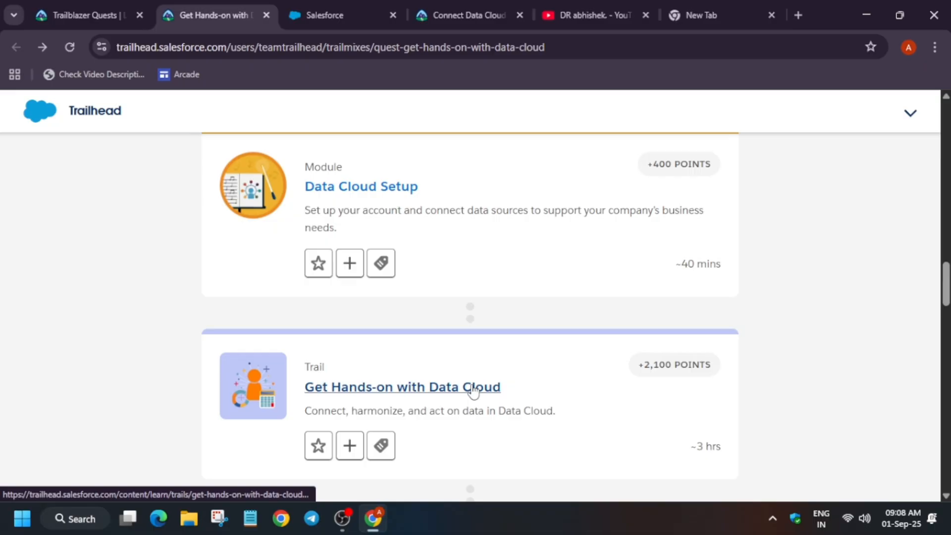
pyautogui.click(401, 387)
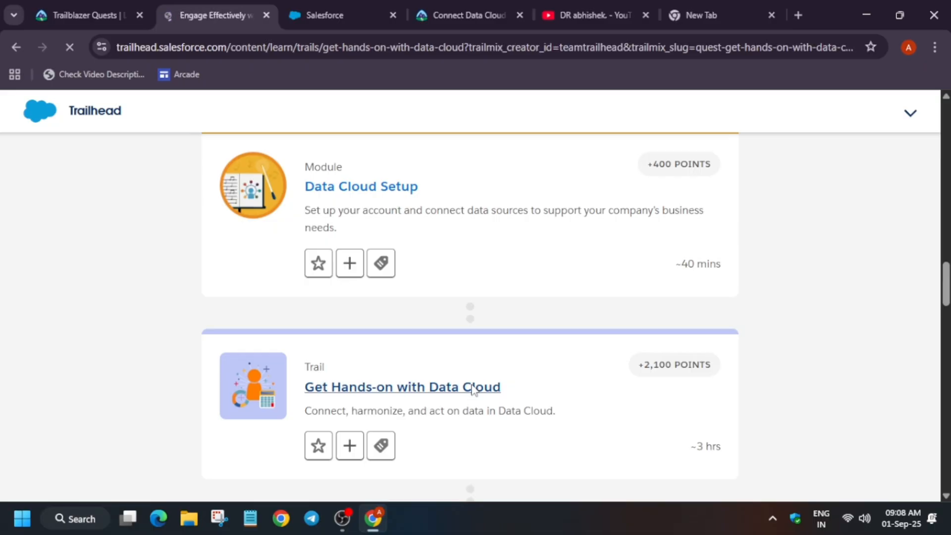
# Step: Expand the first project's steps and scroll through the Get Hands-on with Data Cloud trail
pyautogui.click(401, 387)
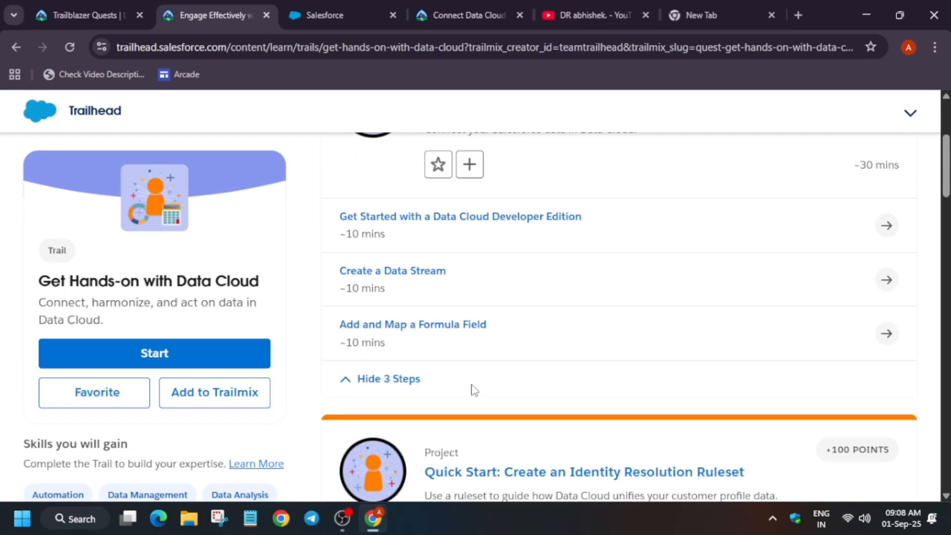
pyautogui.scroll(-3)
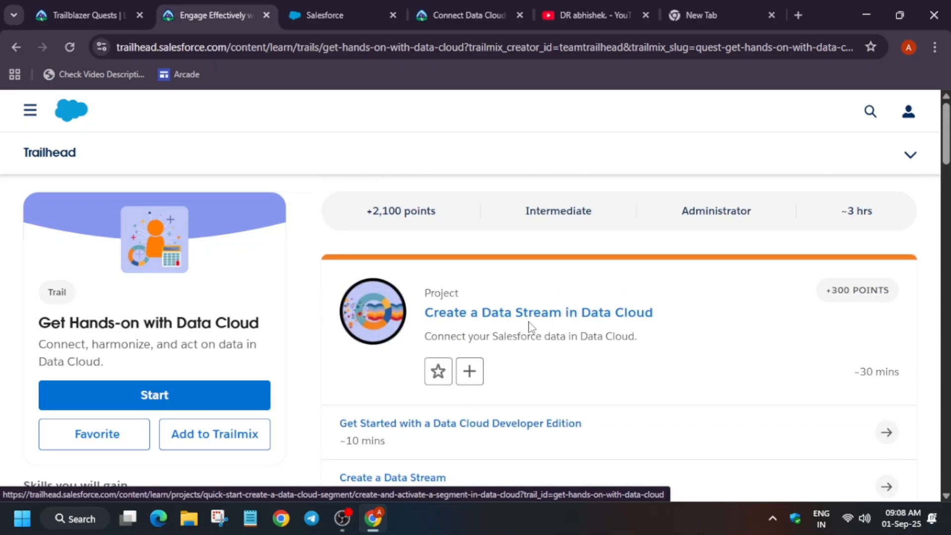
pyautogui.scroll(-3)
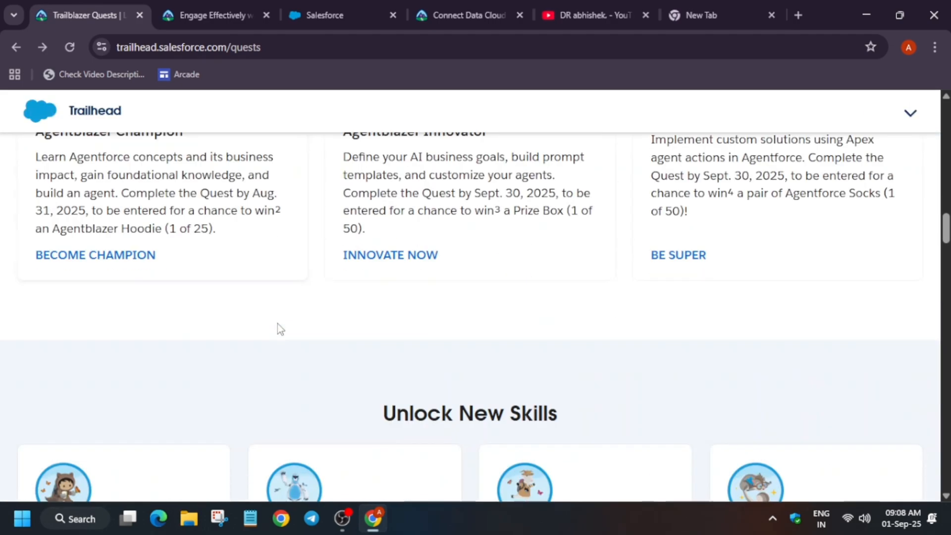
# Step: Scroll to Road to Ranger and Beyond and open the Double Star Ranger Quest trailmix (+2,000 points)
pyautogui.scroll(-3)
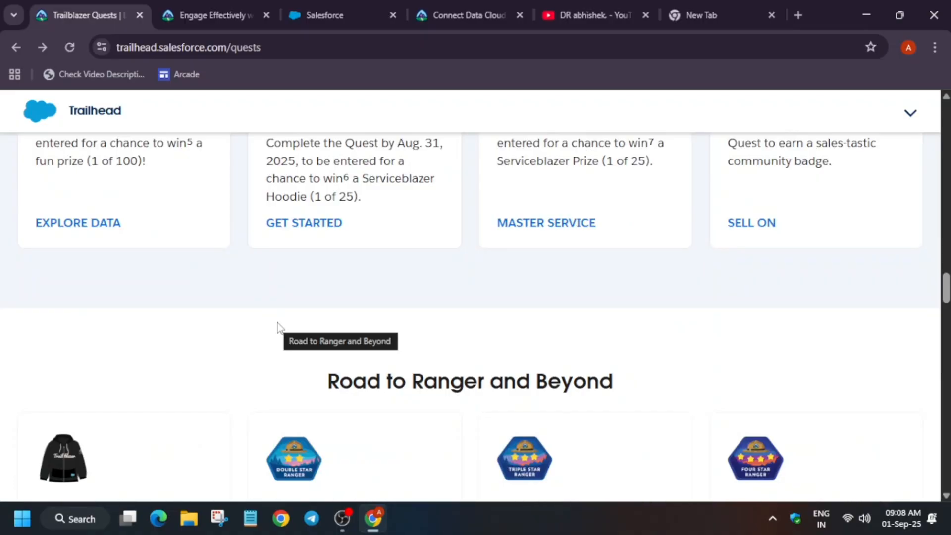
pyautogui.scroll(-3)
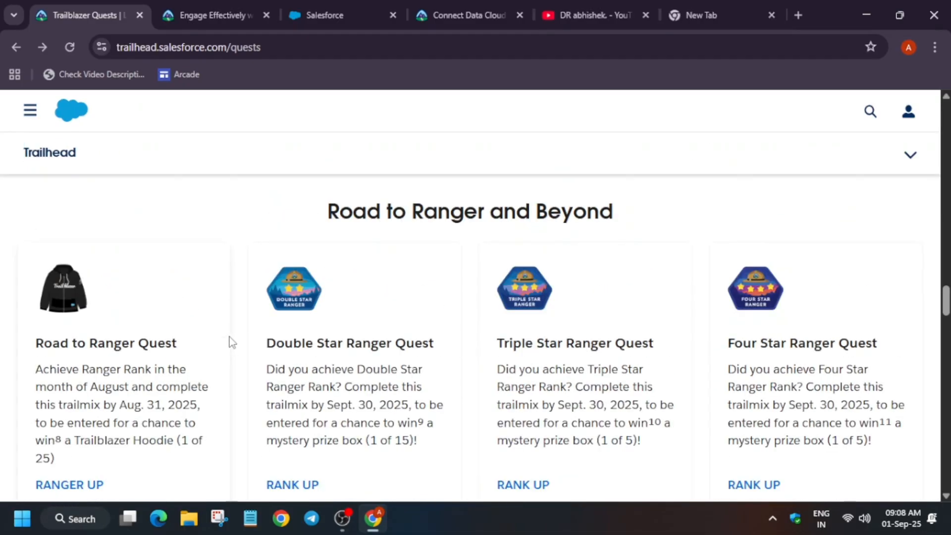
pyautogui.scroll(-3)
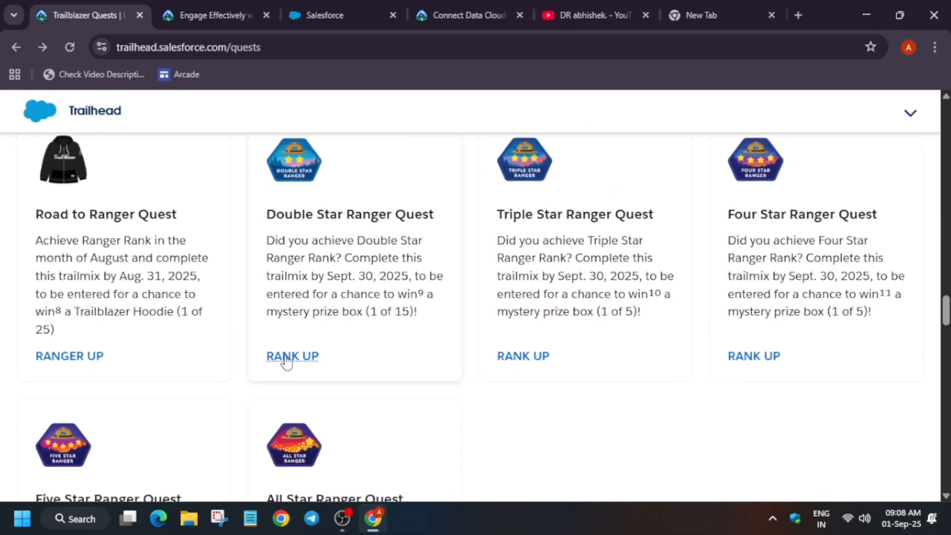
pyautogui.click(291, 356)
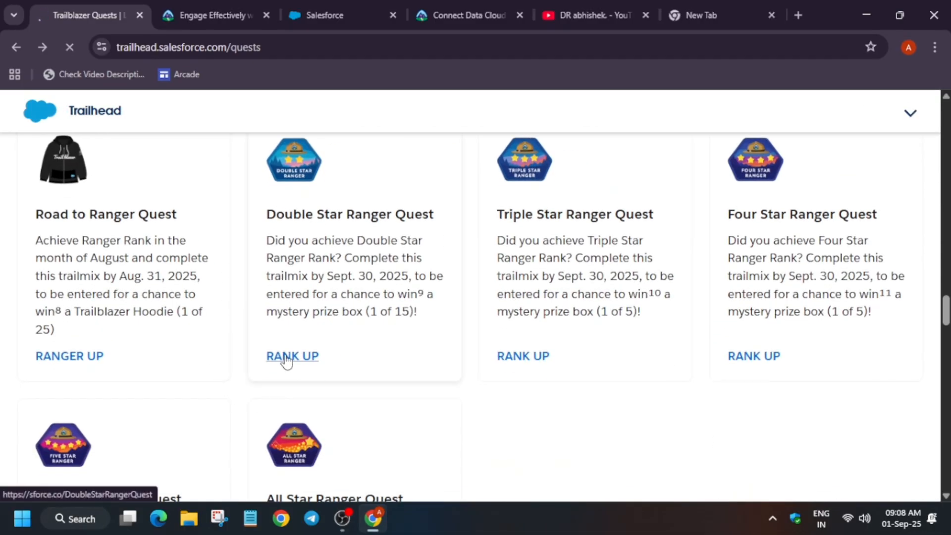
pyautogui.click(292, 356)
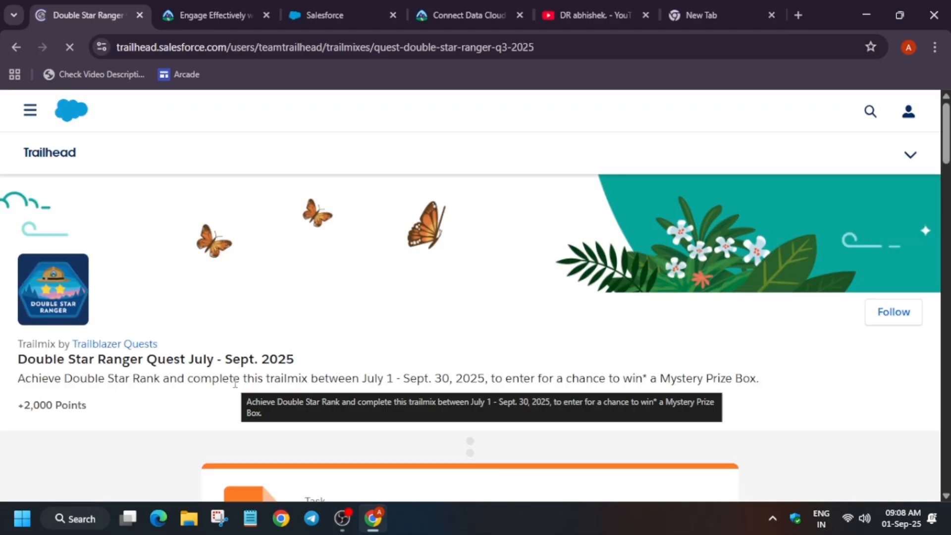
# Step: Scroll through the Double Star Ranger Quest trailmix steps down to the Official Rules link
pyautogui.scroll(-3)
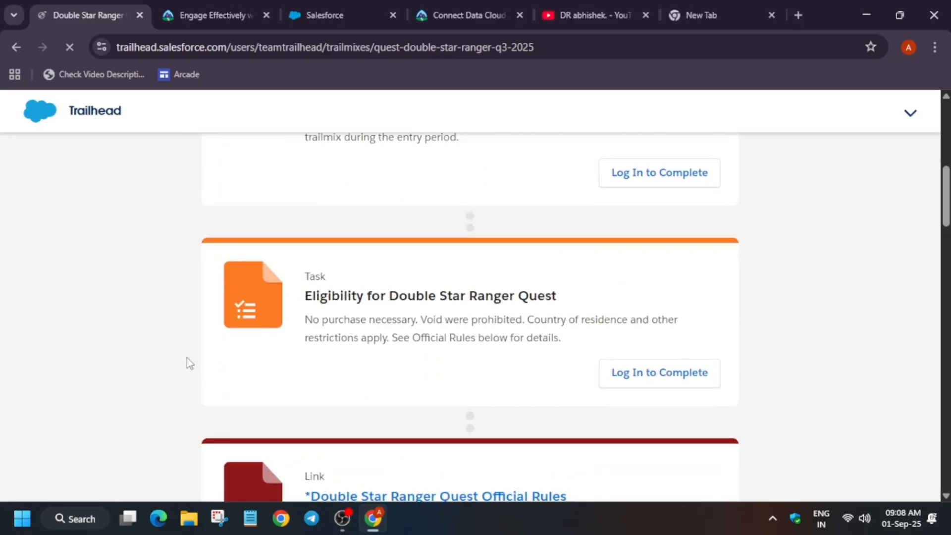
pyautogui.scroll(-3)
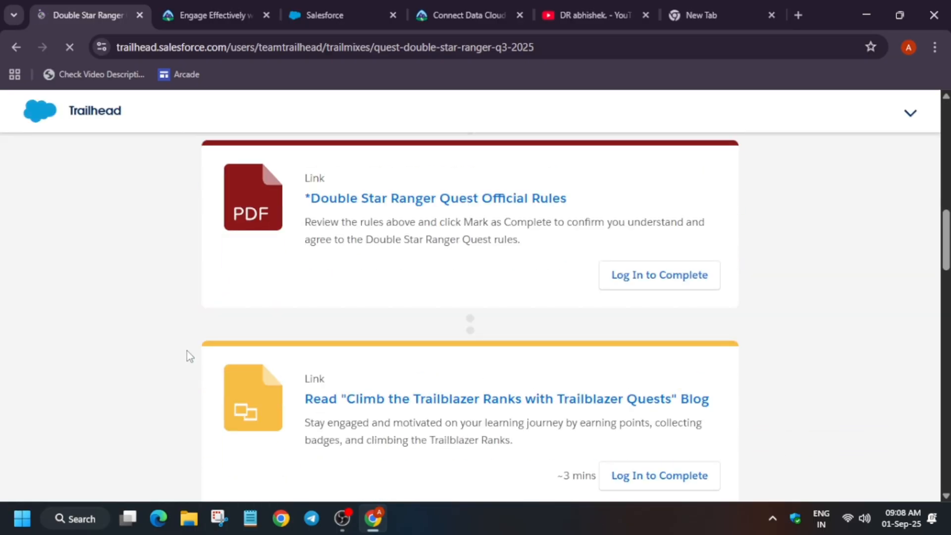
pyautogui.scroll(-3)
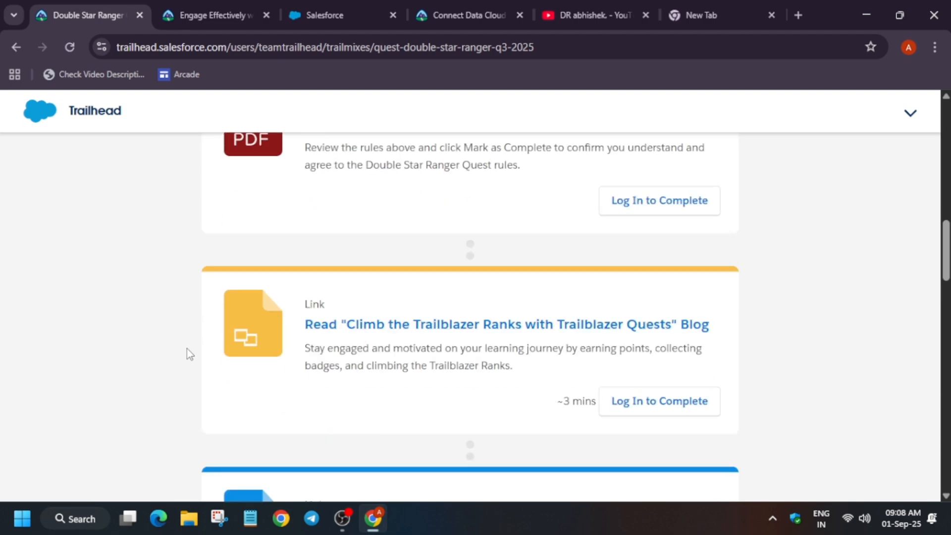
pyautogui.scroll(-3)
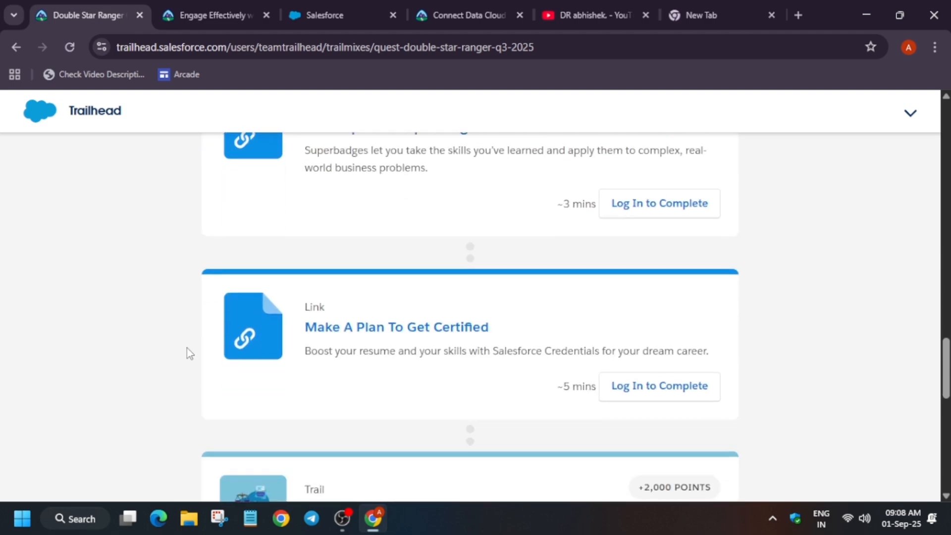
pyautogui.scroll(-3)
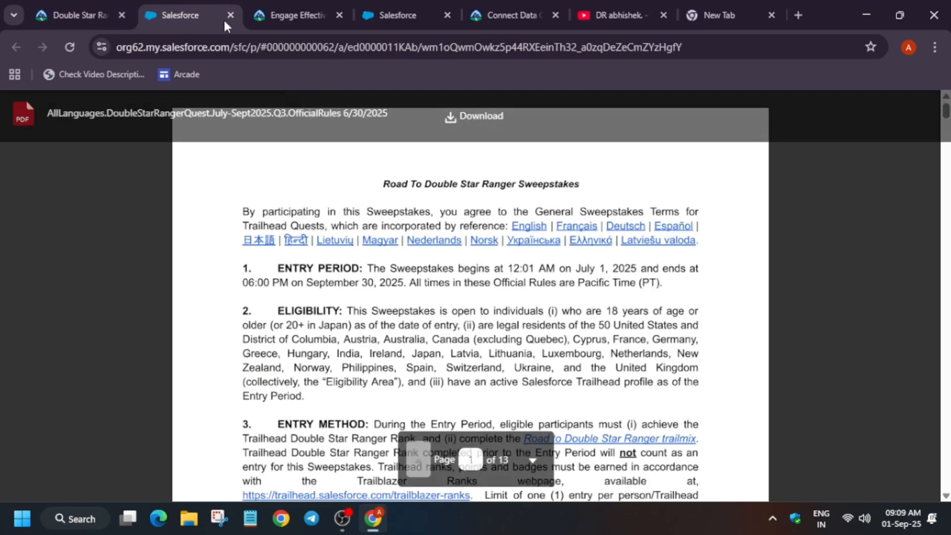
# Step: Read the rules PDF's entry, winner selection and prize terms, then return to the trailmix tab
pyautogui.scroll(-3)
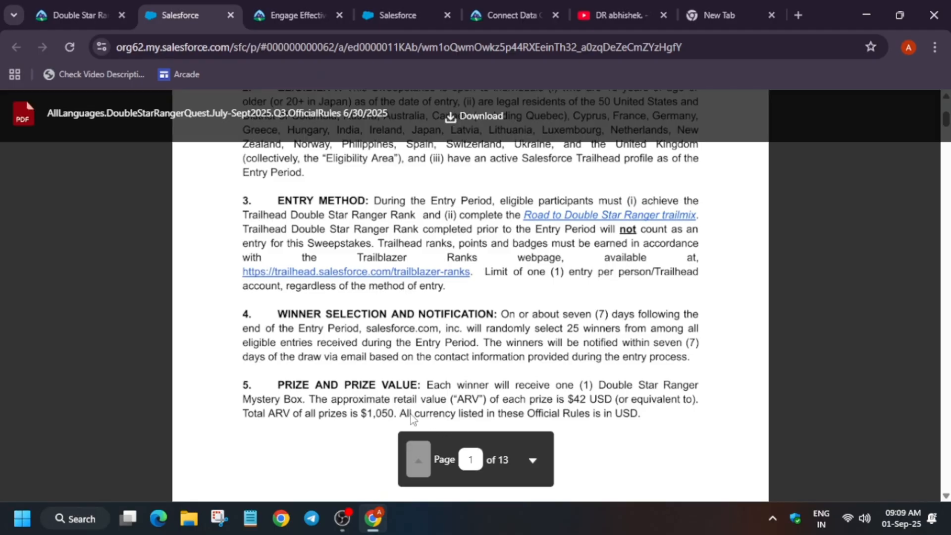
pyautogui.moveTo(556, 410)
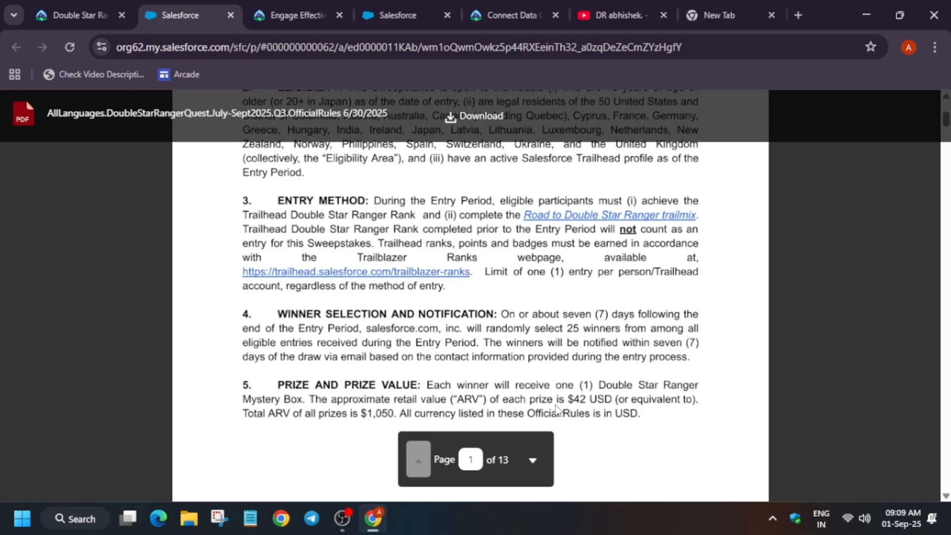
pyautogui.scroll(-3)
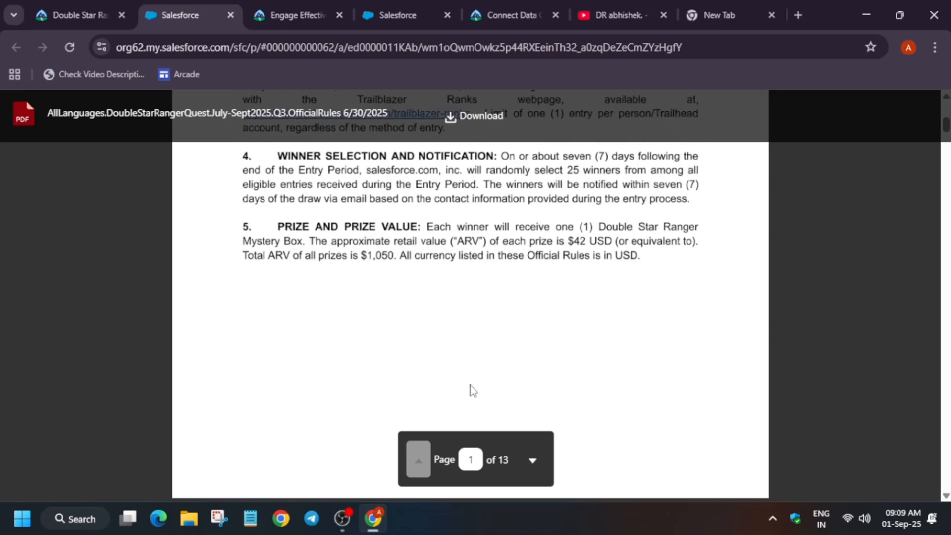
pyautogui.click(73, 14)
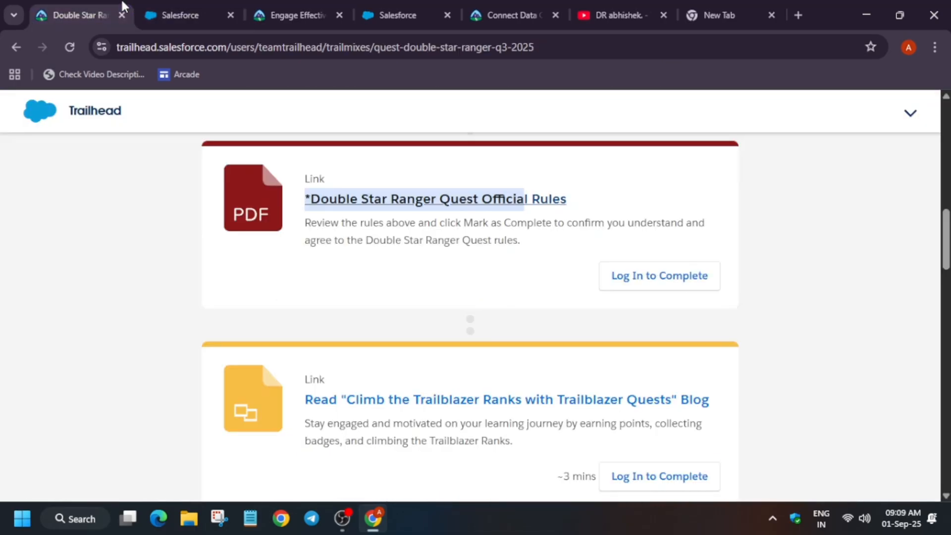
# Step: Open the Get Started with Artificial Intelligence trail and browse its modules to the end
pyautogui.scroll(-3)
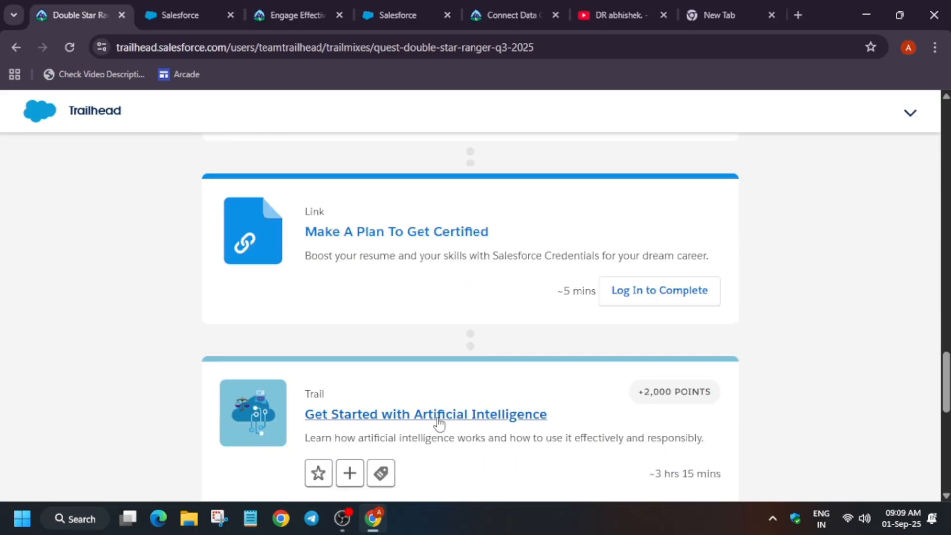
pyautogui.moveTo(425, 414)
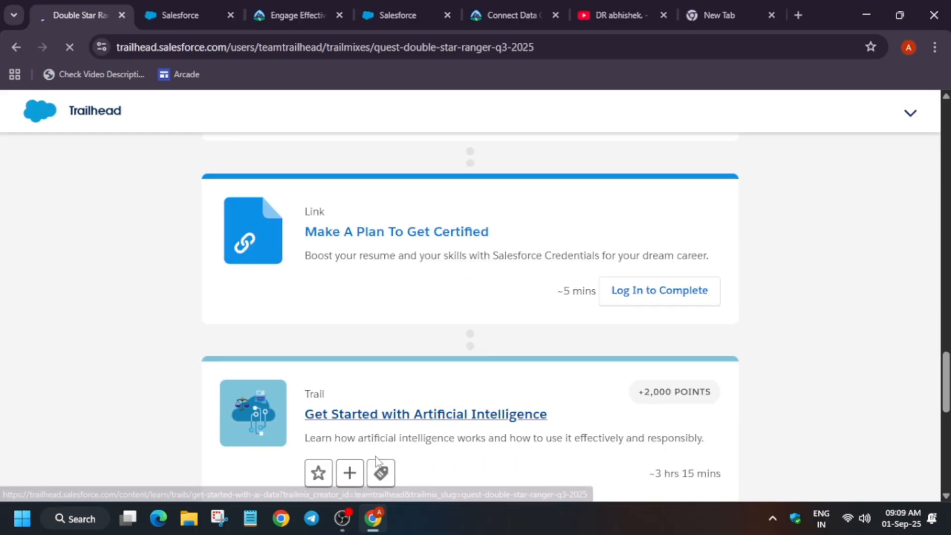
pyautogui.click(425, 414)
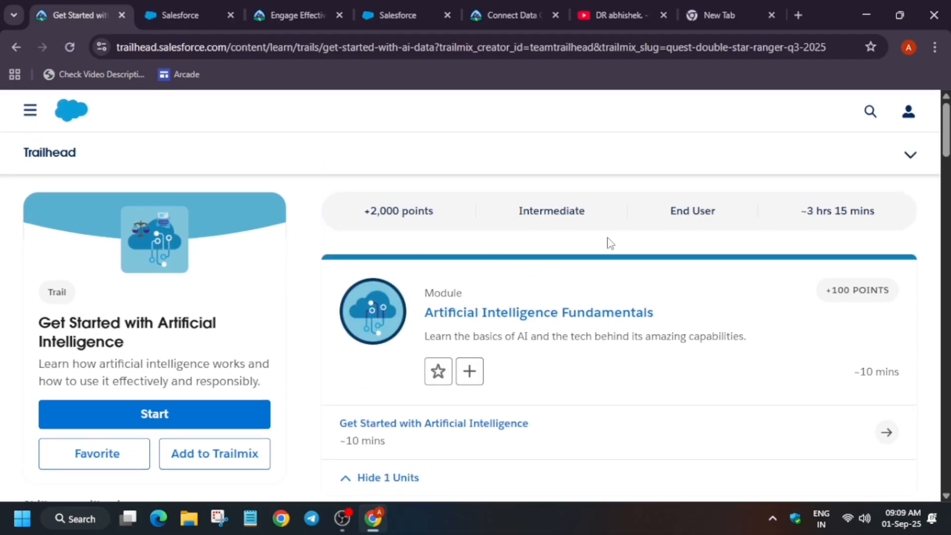
pyautogui.scroll(-3)
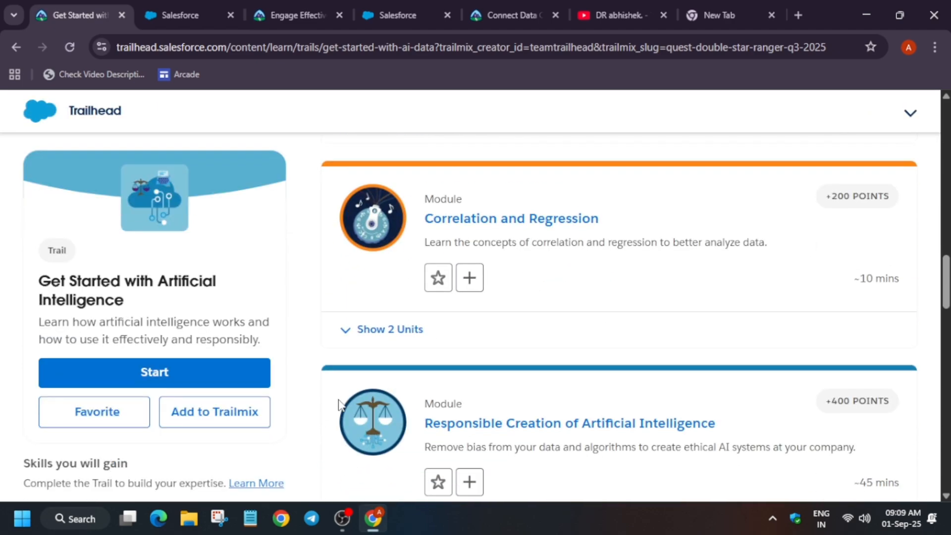
pyautogui.scroll(-3)
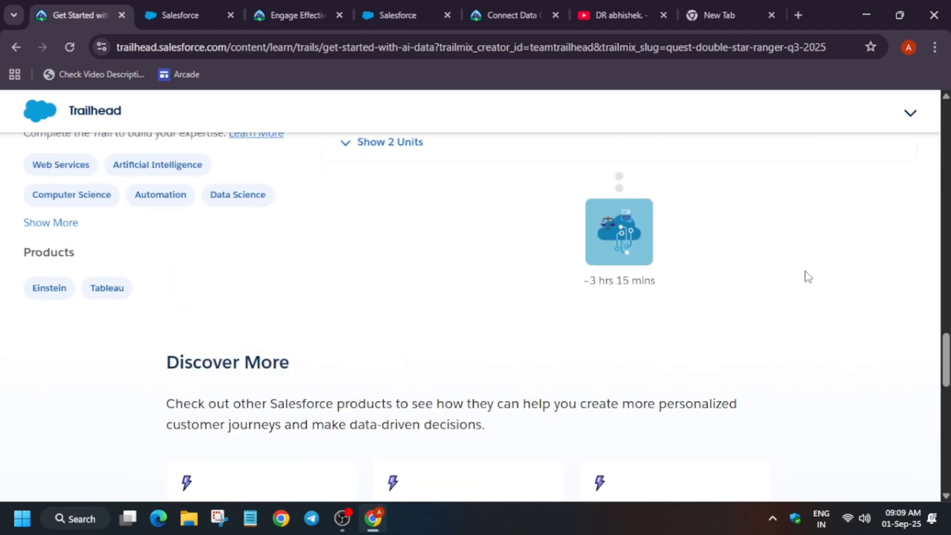
pyautogui.moveTo(855, 299)
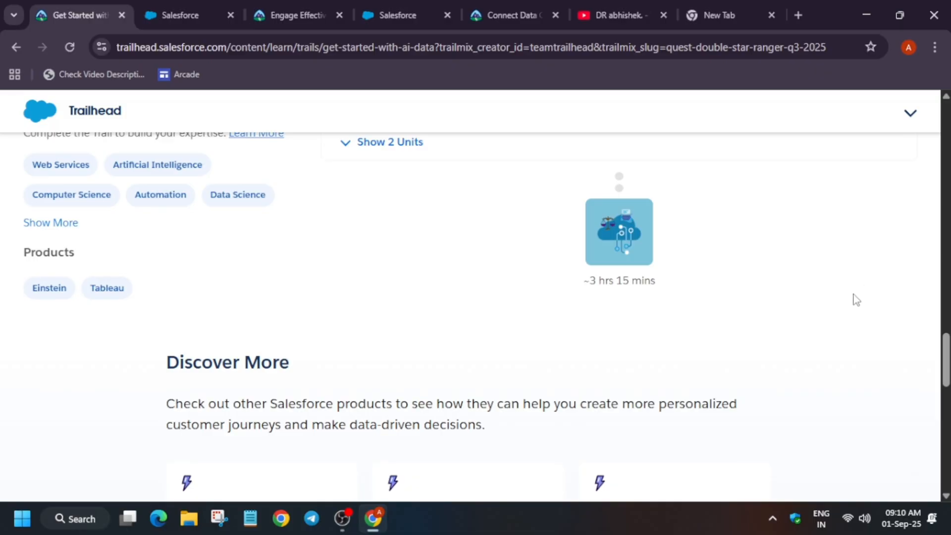
pyautogui.moveTo(500, 419)
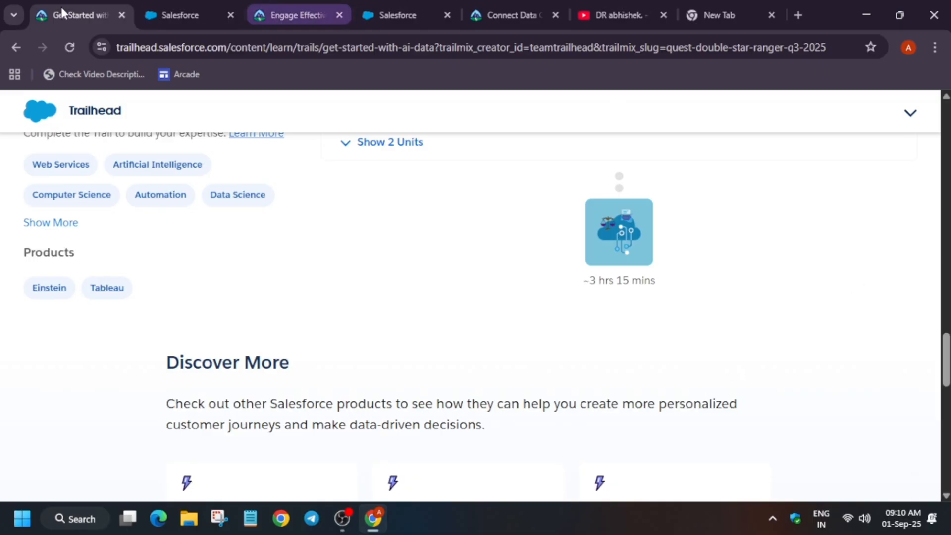
# Step: Move from the rules PDF to the creator's YouTube channel and scroll through its playlists
pyautogui.click(179, 15)
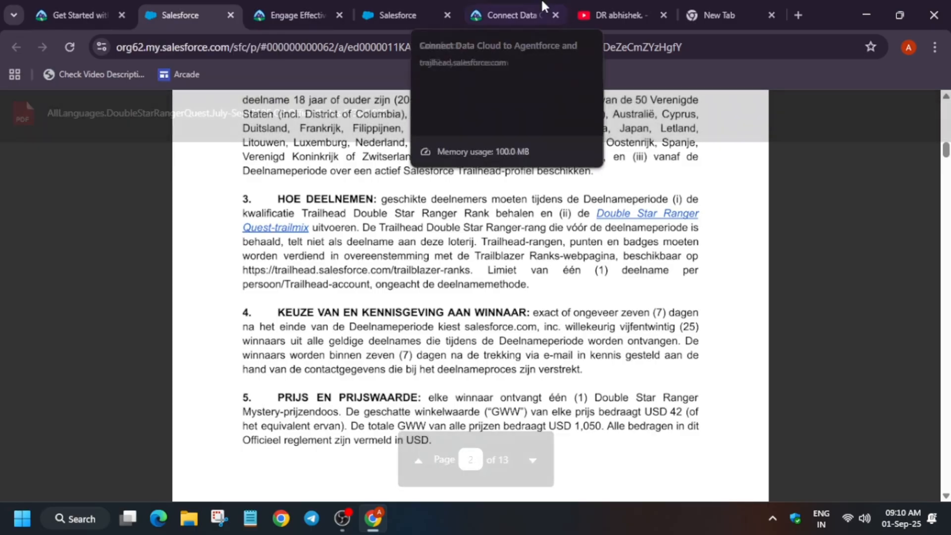
pyautogui.click(618, 15)
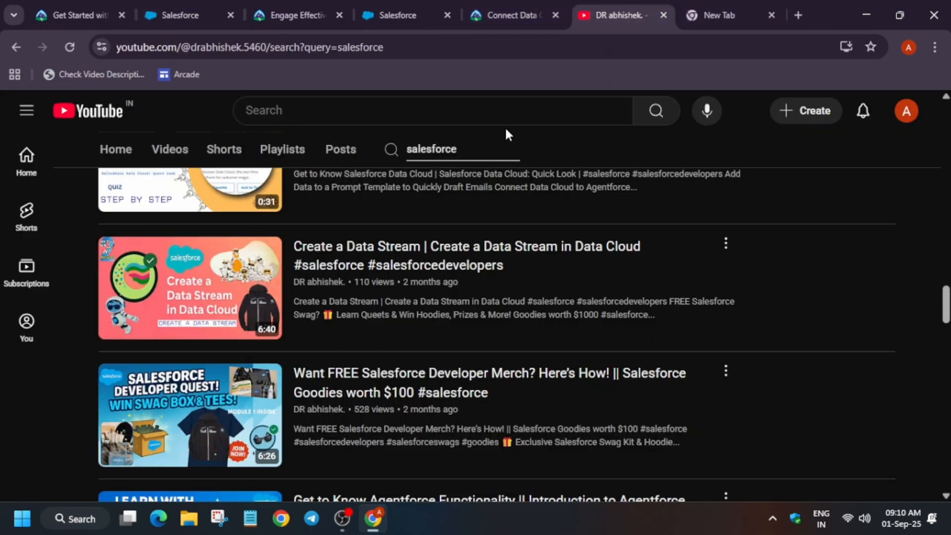
pyautogui.moveTo(202, 165)
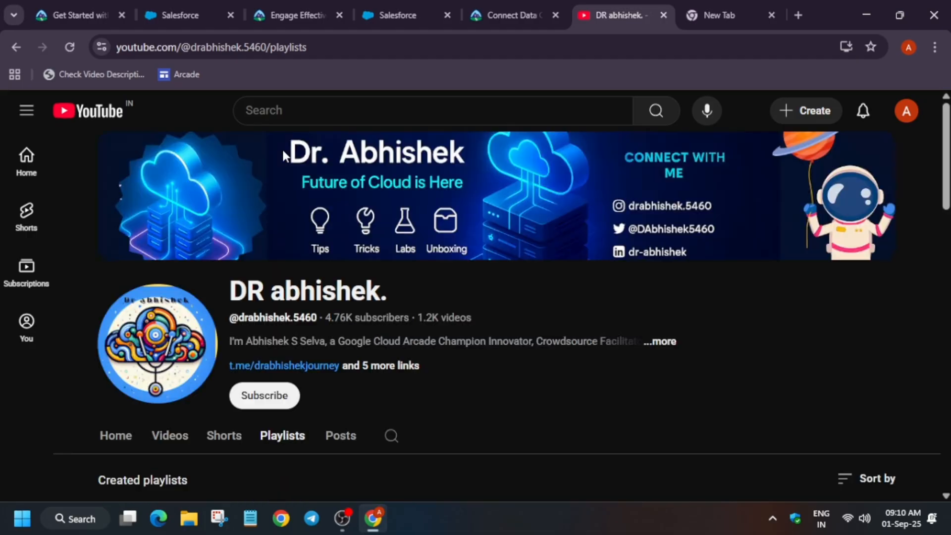
pyautogui.scroll(-3)
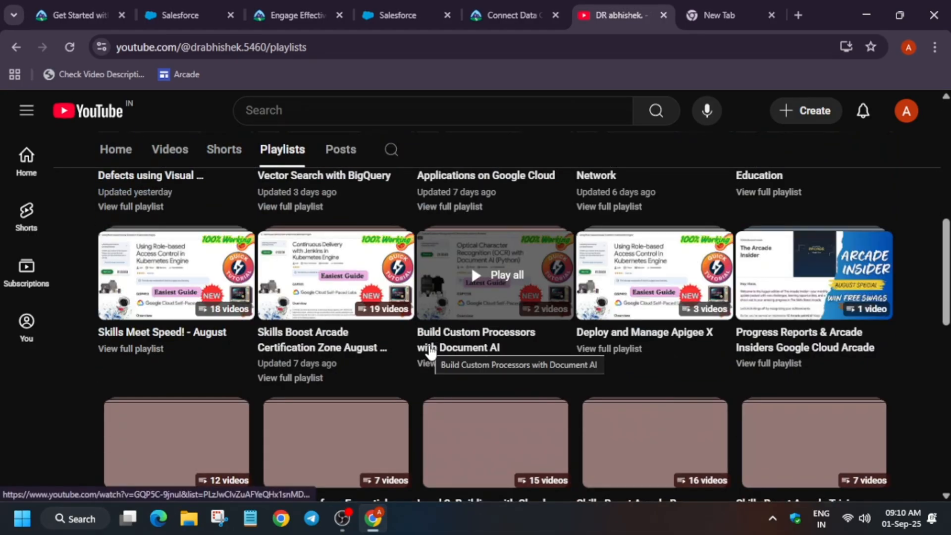
pyautogui.scroll(-3)
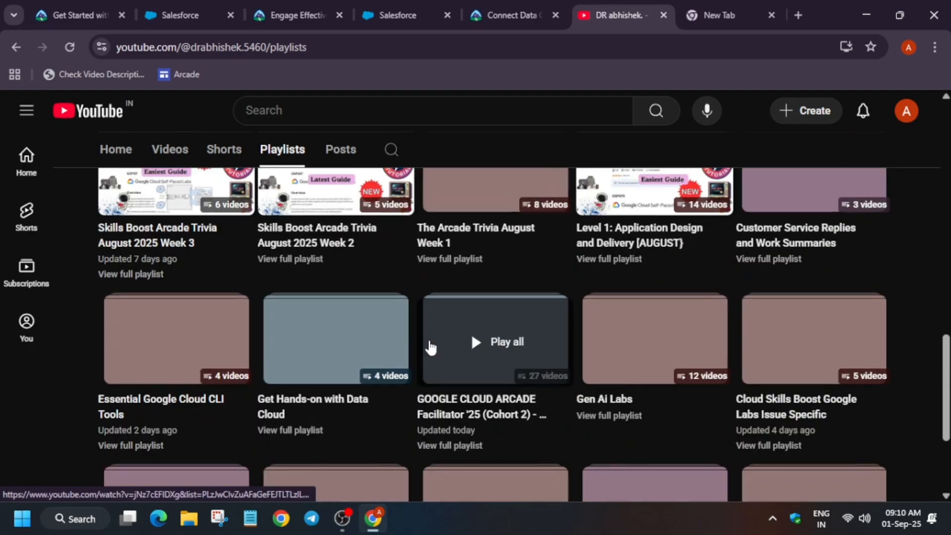
pyautogui.scroll(-3)
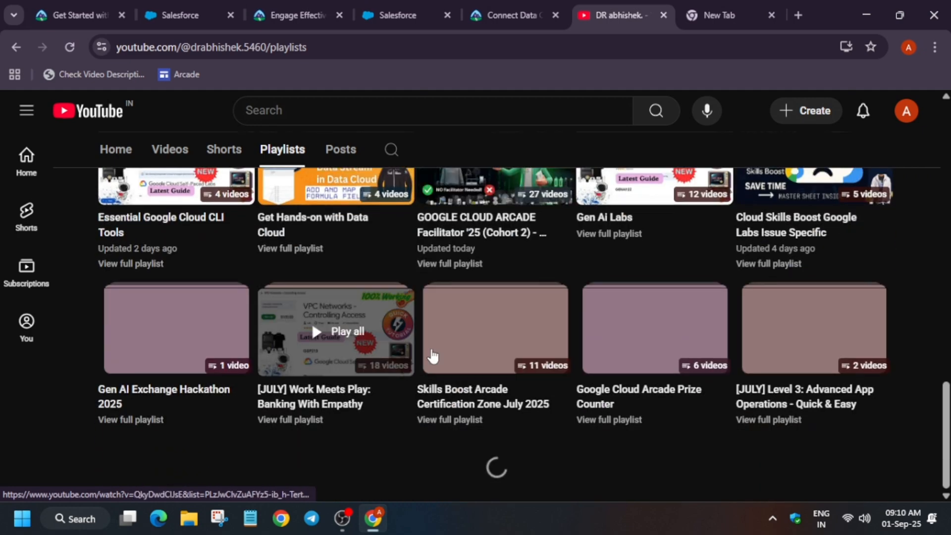
# Step: Open the GOOGLE CLOUD ARCADE Facilitator '25 playlist and browse past video ten
pyautogui.click(449, 263)
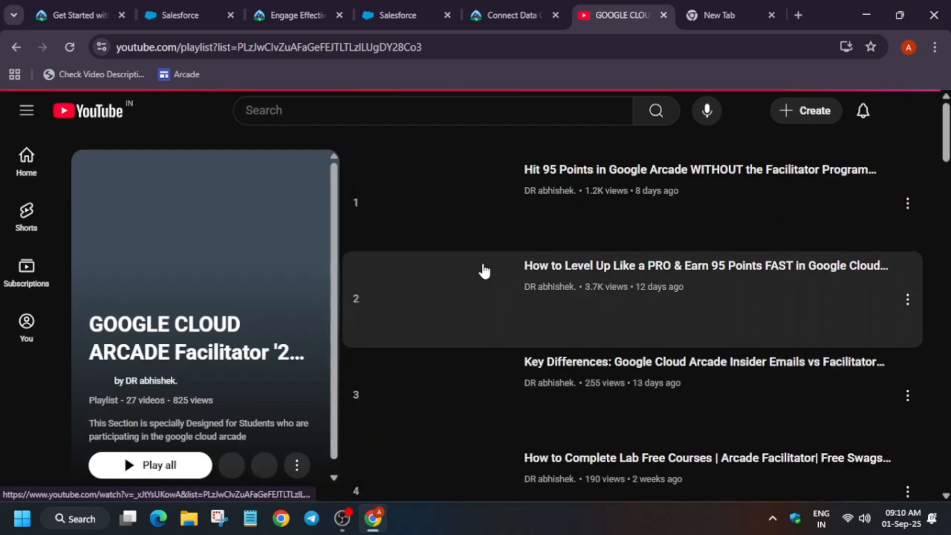
pyautogui.scroll(-3)
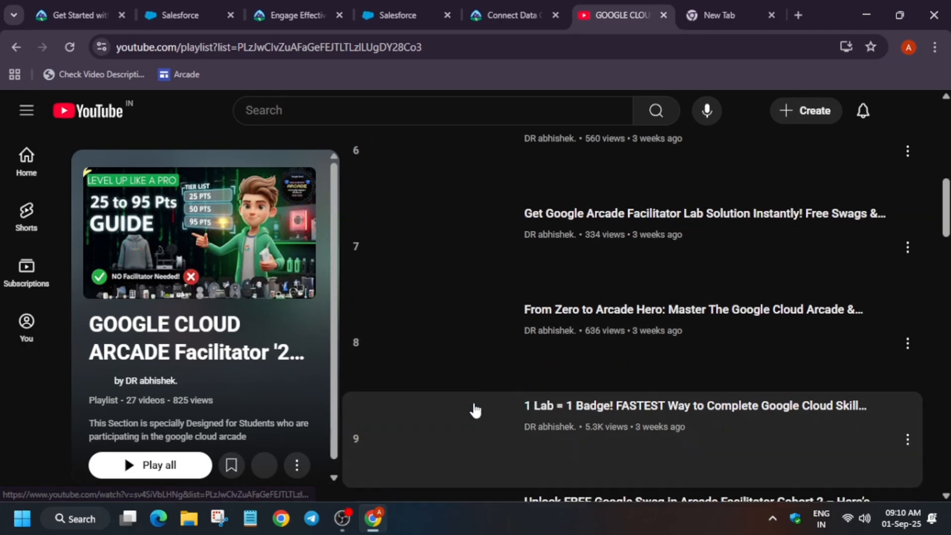
pyautogui.scroll(-3)
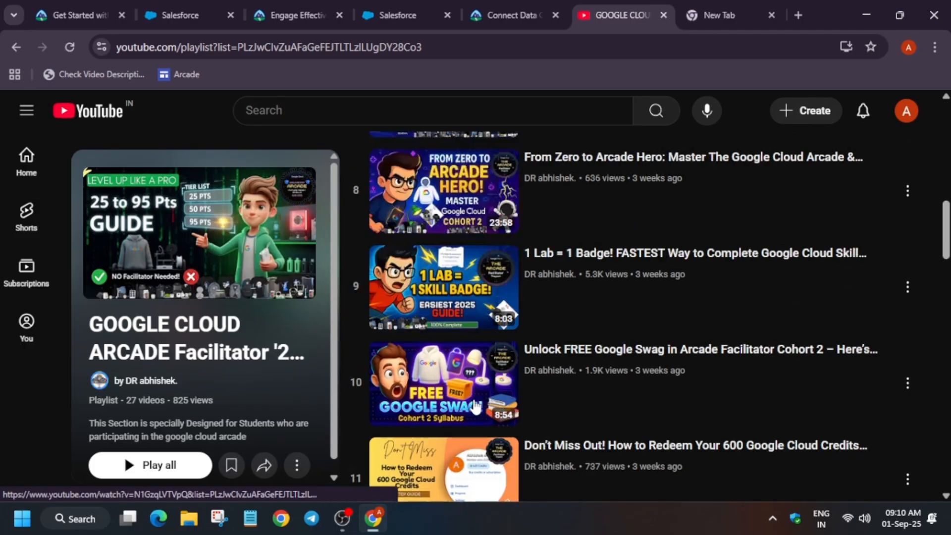